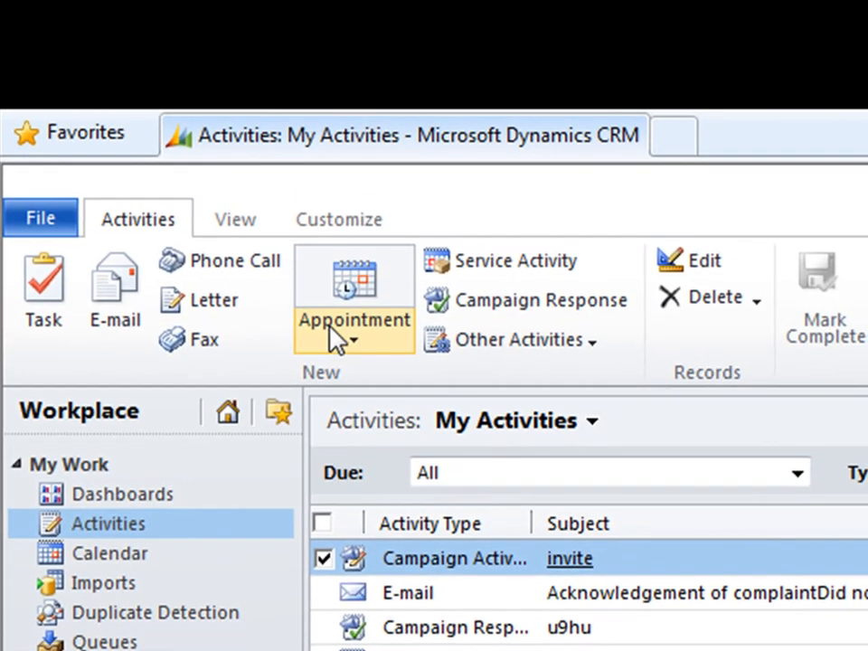
mouse_move(275, 329)
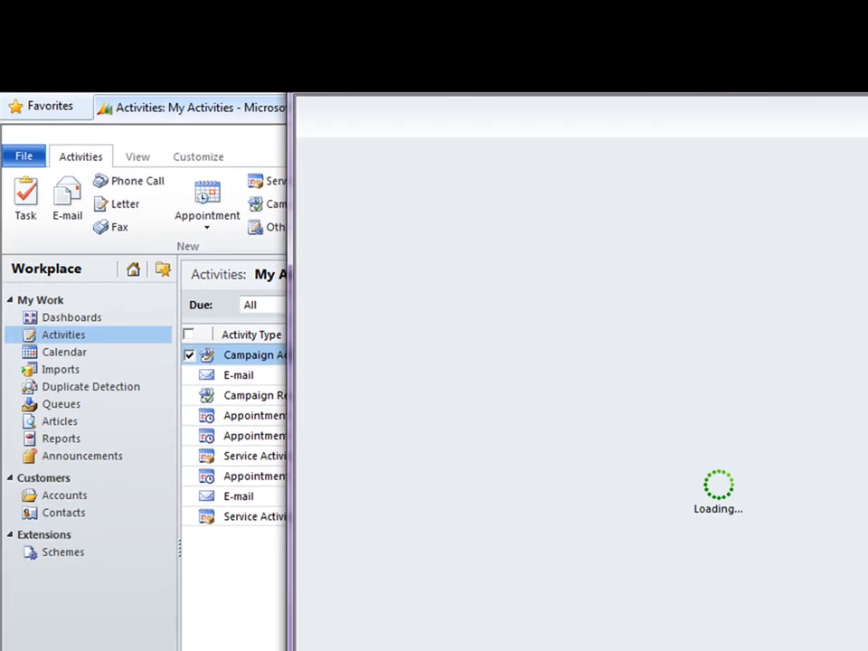
- Start a new phone call activity from the Activities ribbon
left_click(137, 180)
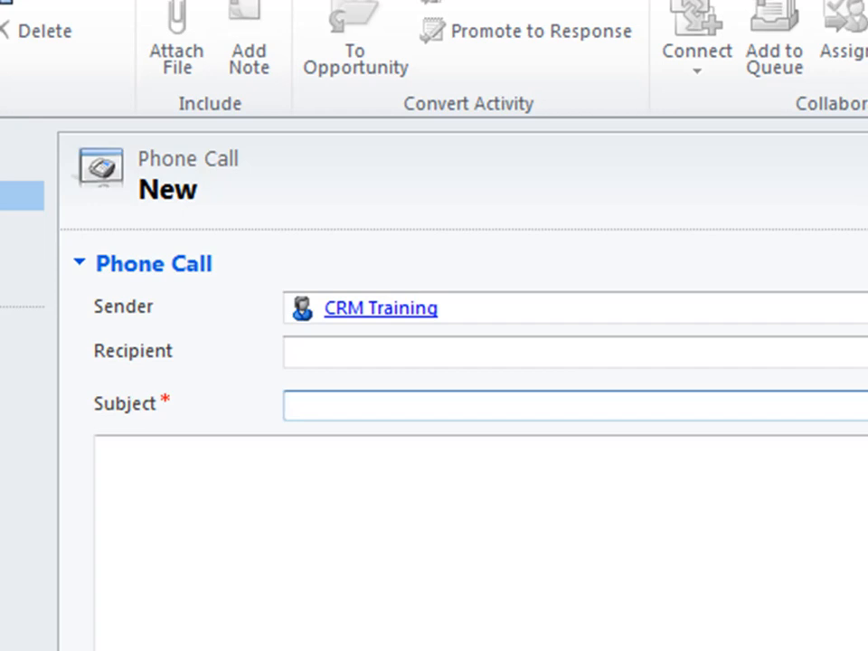
left_click(569, 405)
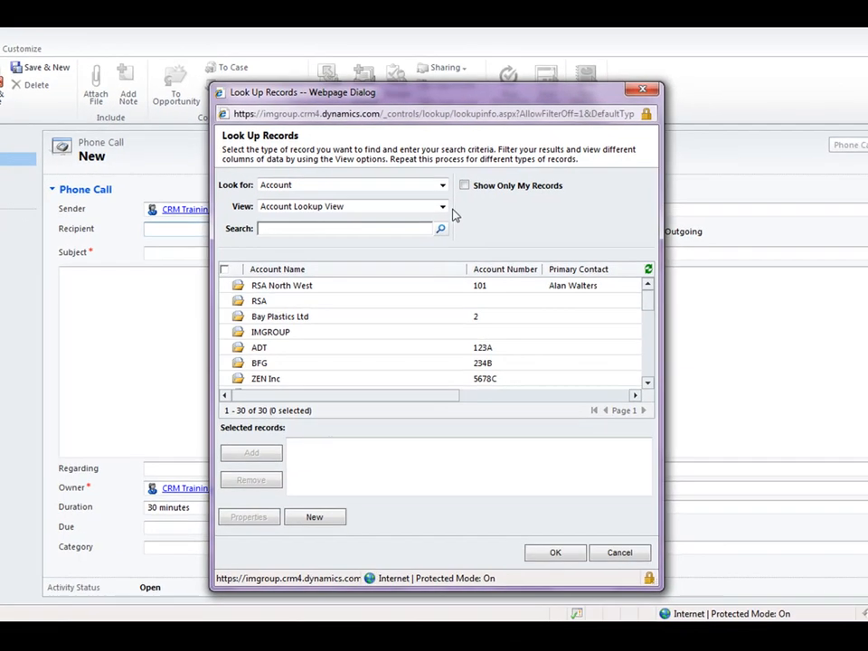
left_click(441, 184)
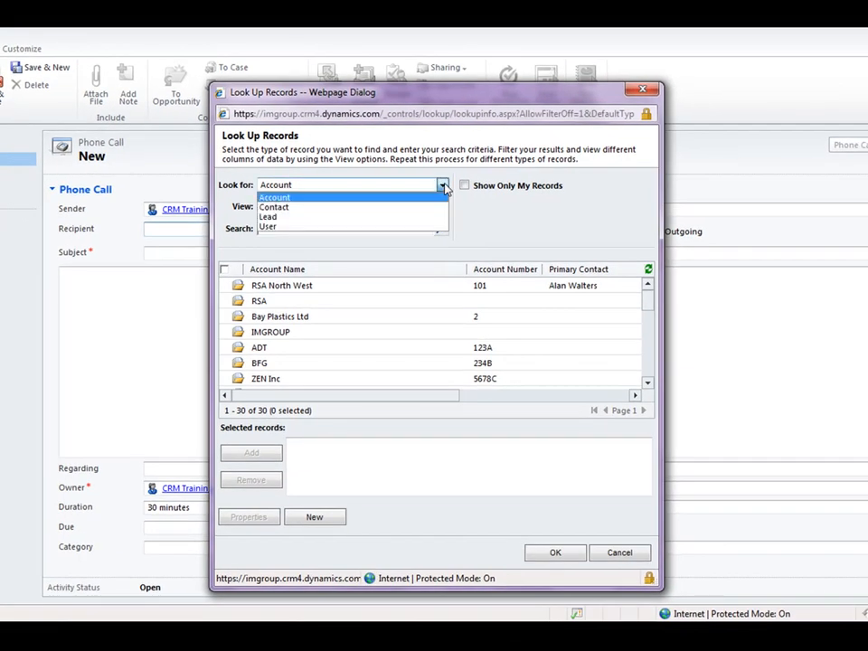
left_click(274, 206)
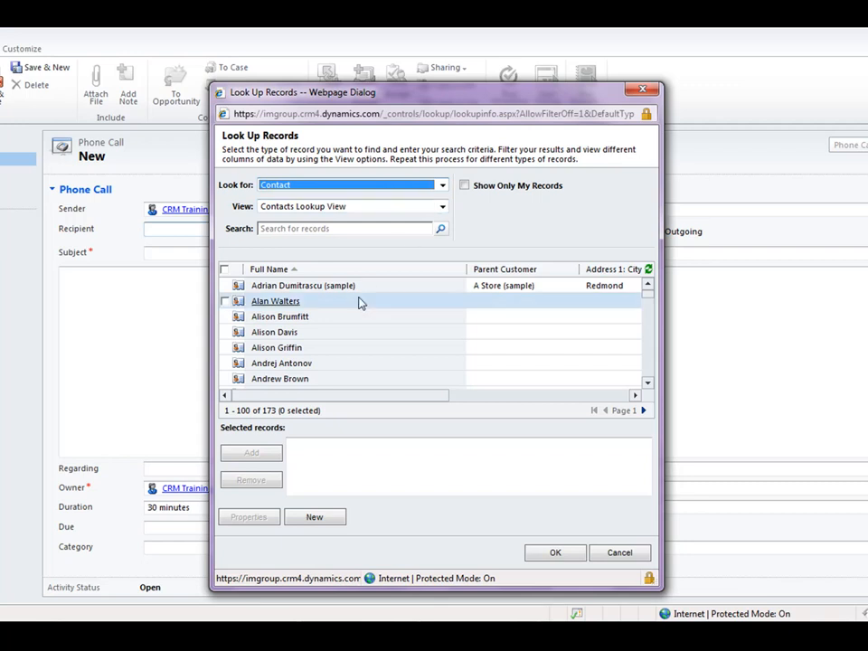
left_click(275, 333)
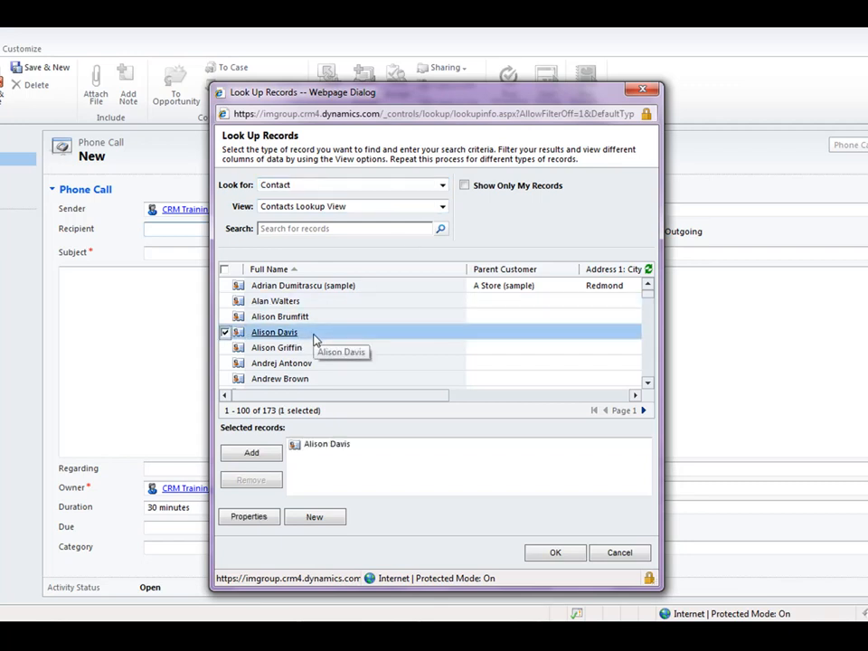
left_click(555, 553)
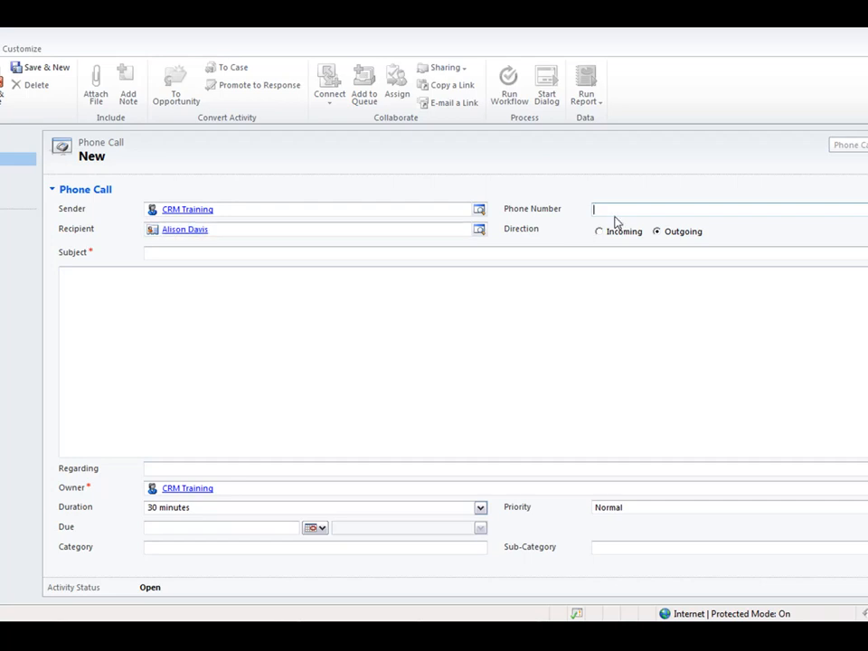
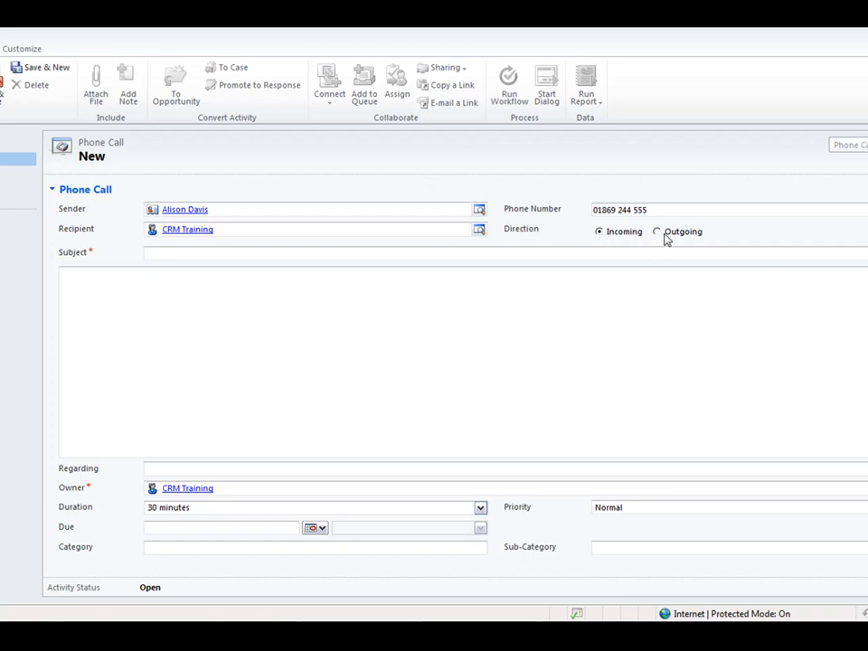
left_click(656, 231)
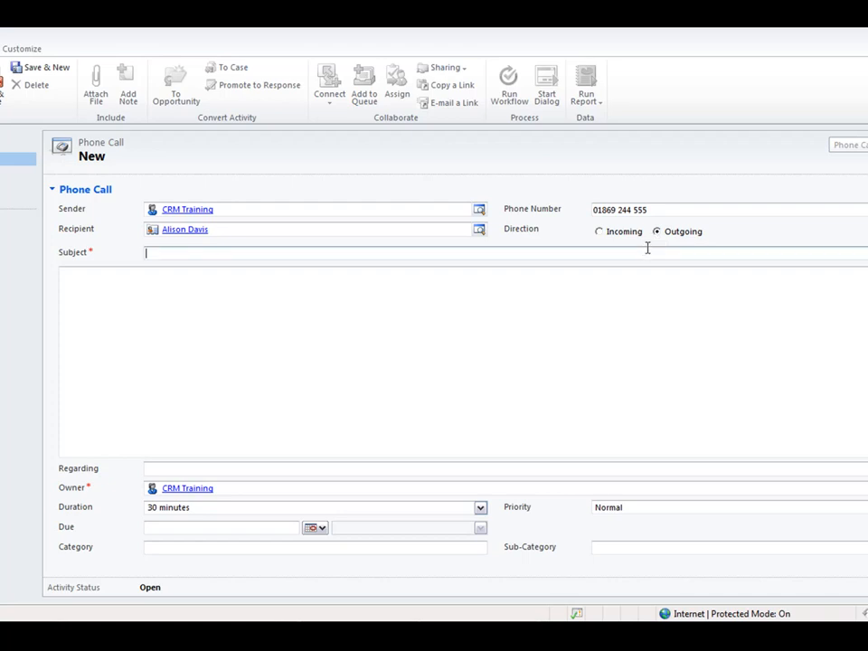
- Enter subject 'Call Alison' and description 'Description of phone call goes here.'
type("Call")
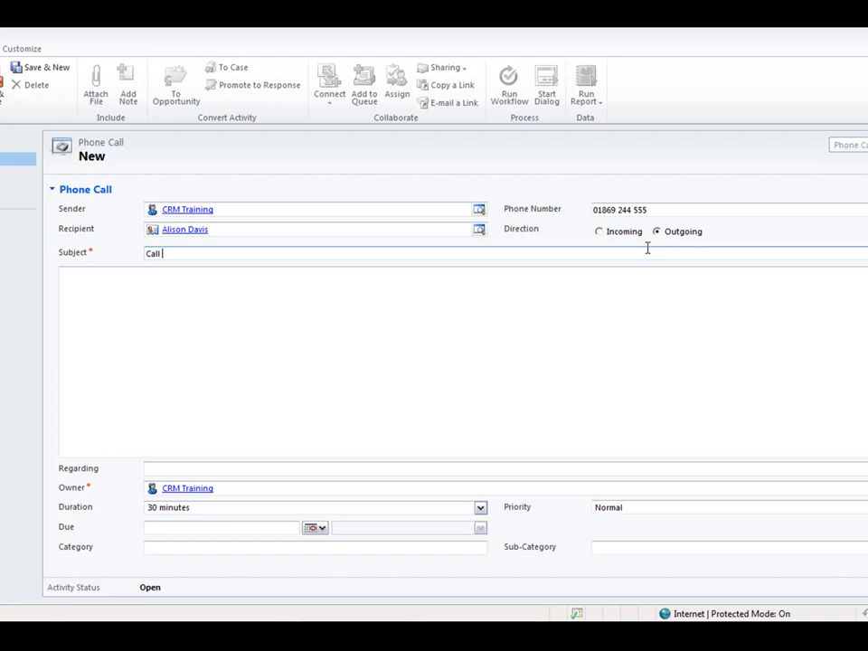
type("Alison")
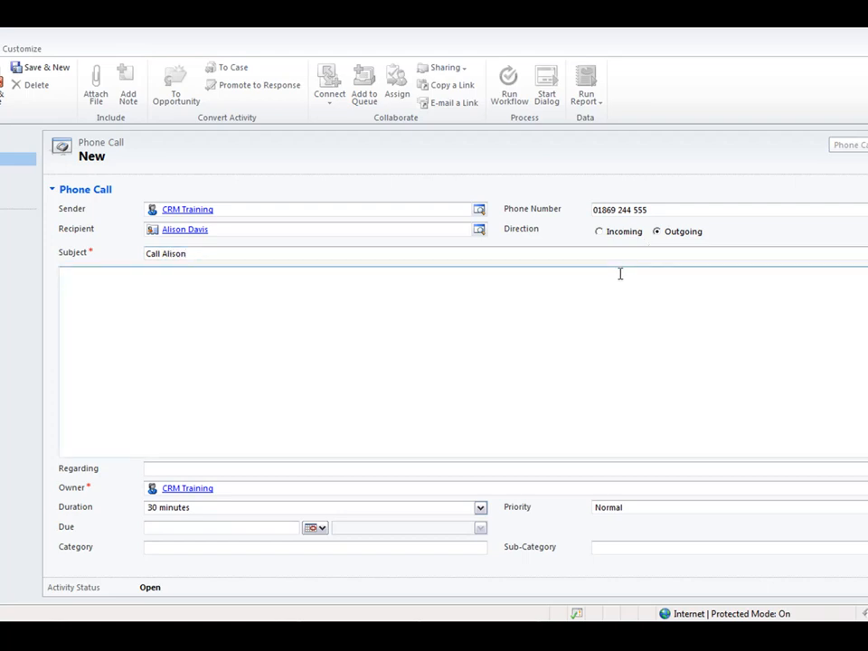
type("Description of phone call goes here.")
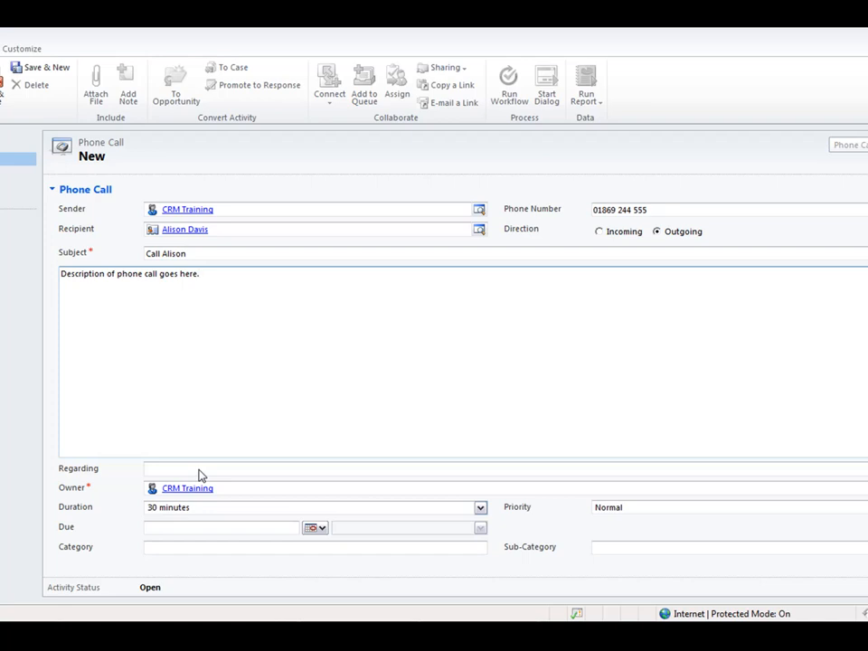
left_click(199, 273)
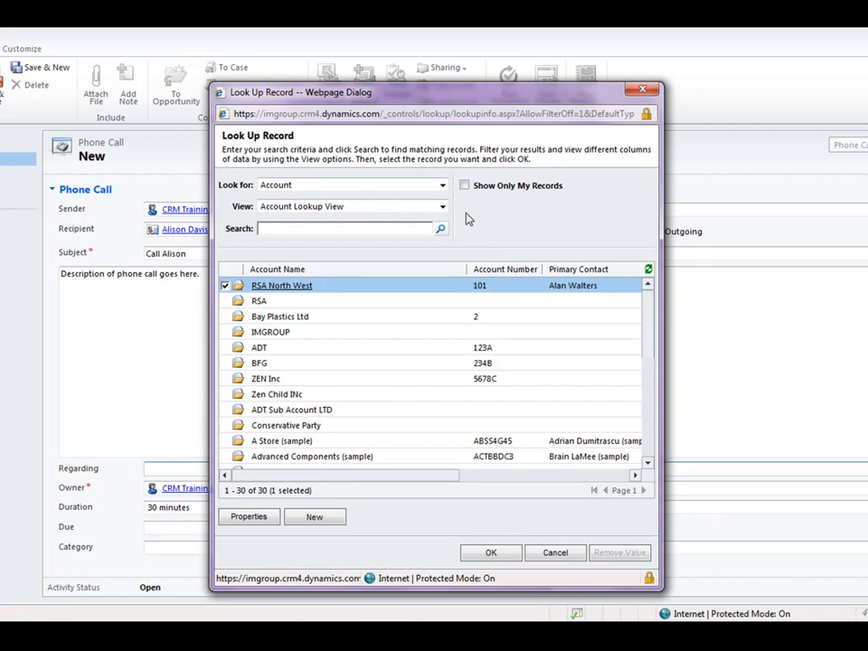
- Set the call's regarding record to the complaint case
left_click(441, 184)
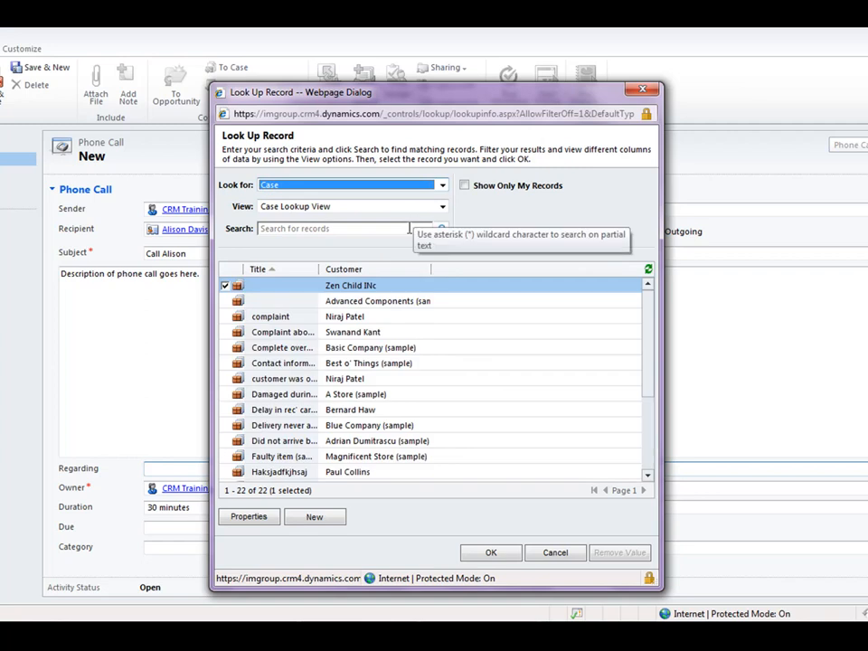
mouse_move(383, 323)
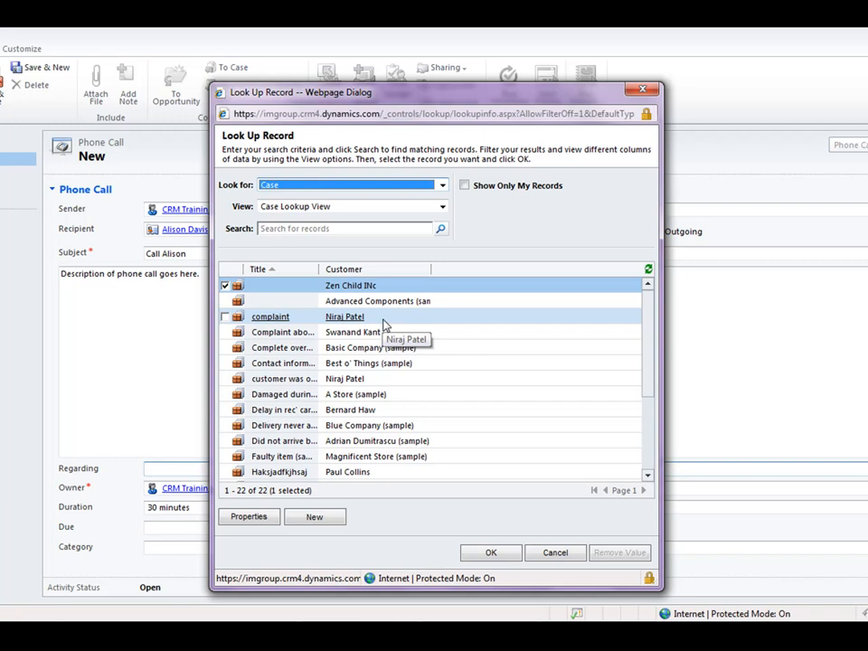
left_click(492, 553)
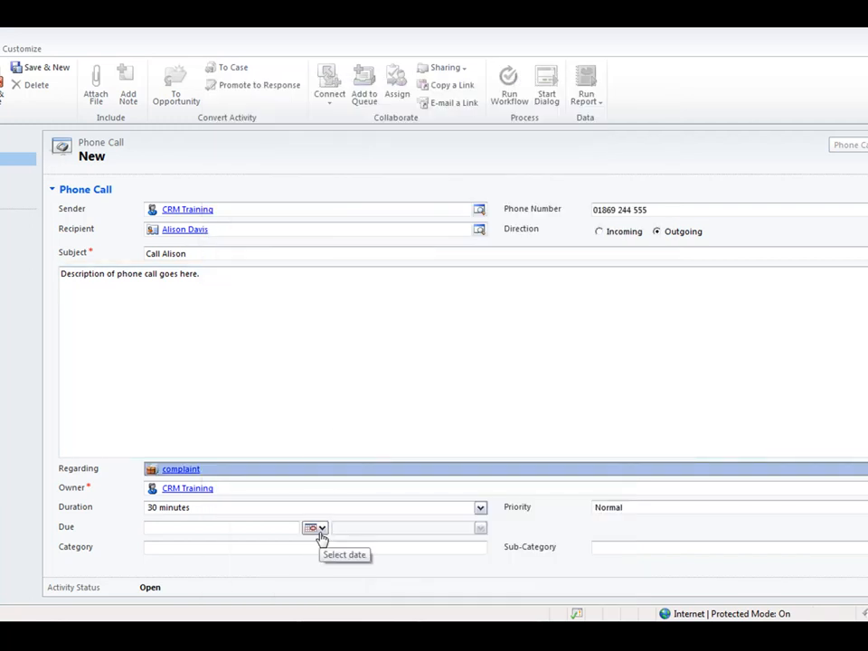
- Set the due date to 4 February 2011 at 09:00
left_click(315, 528)
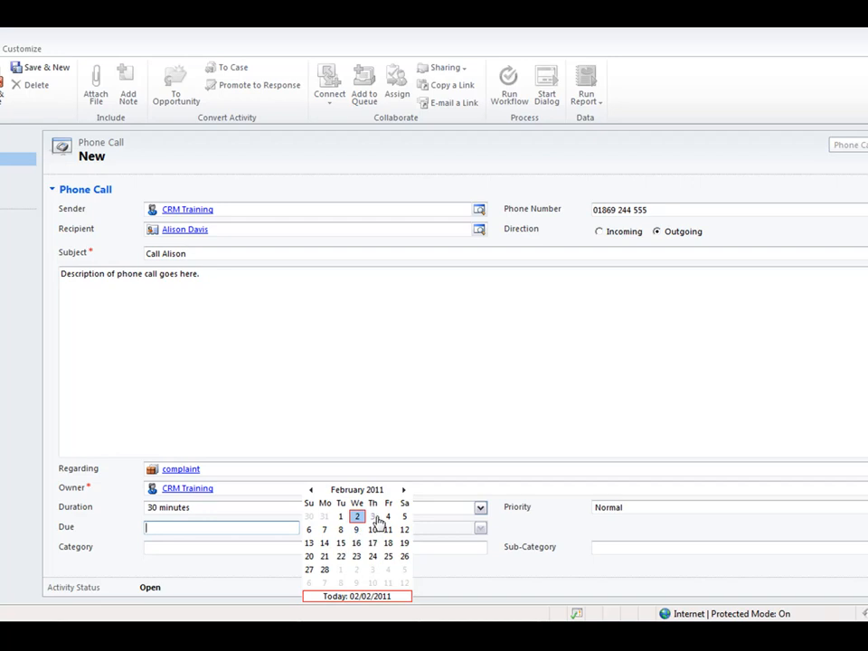
left_click(387, 517)
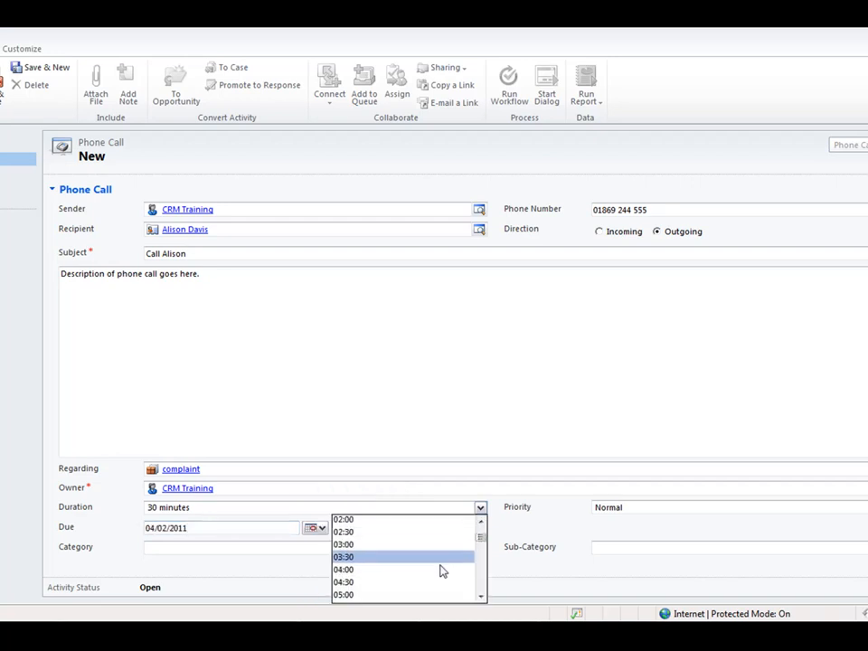
scroll("down", 3)
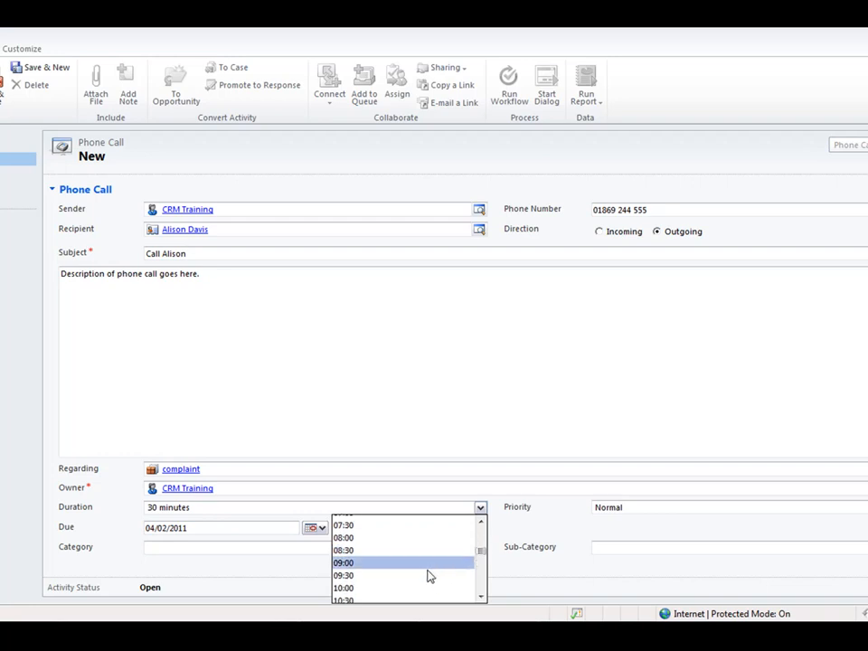
left_click(344, 563)
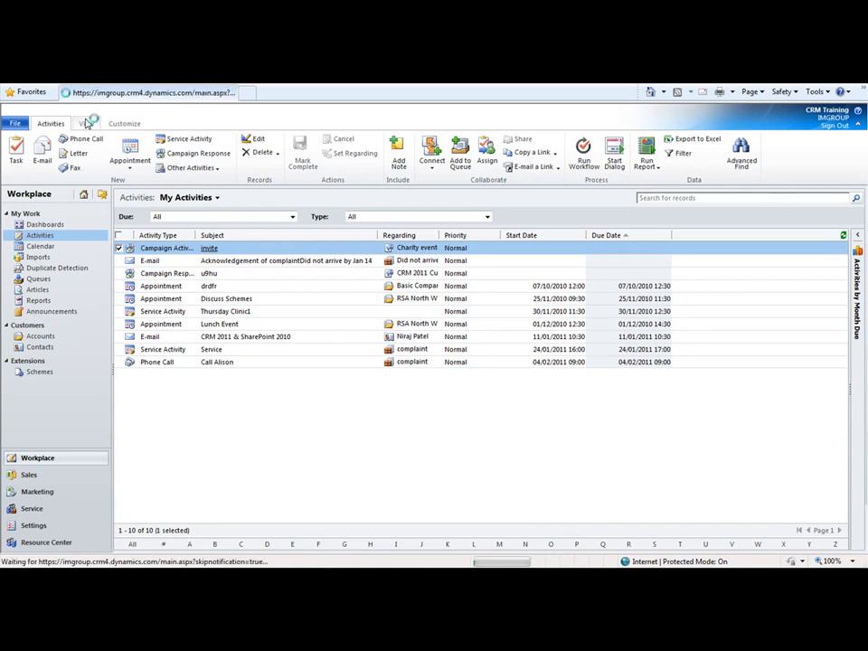
left_click(44, 224)
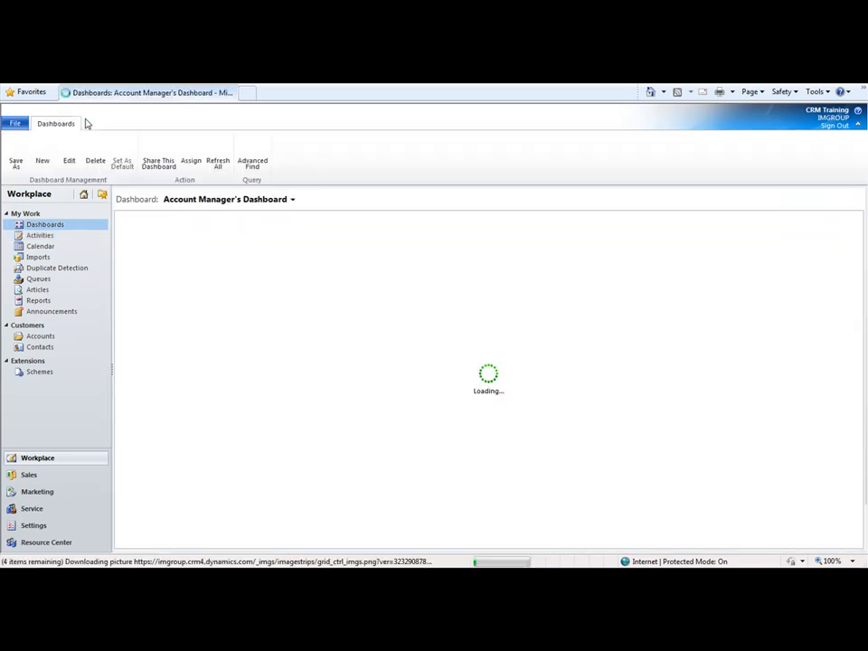
left_click(40, 235)
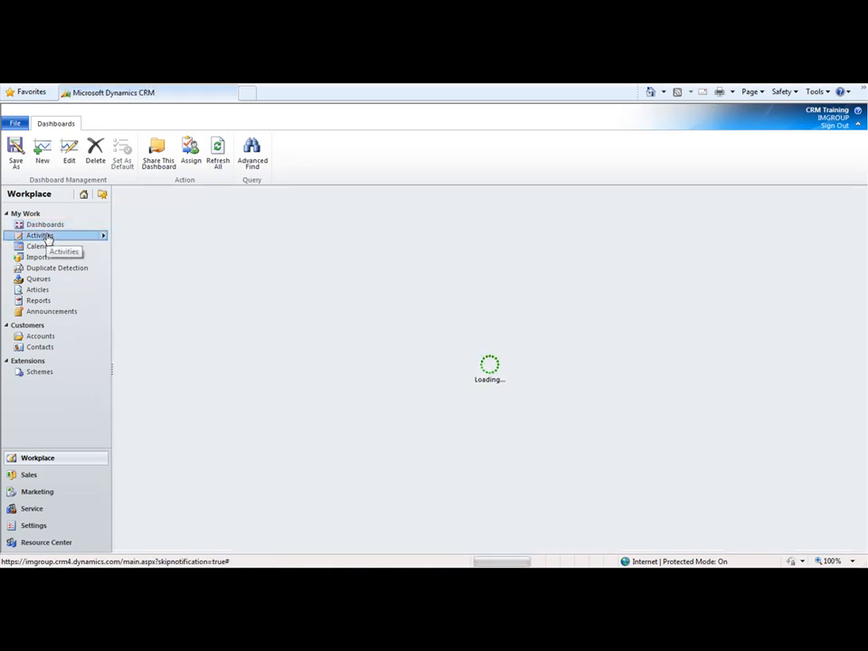
left_click(40, 235)
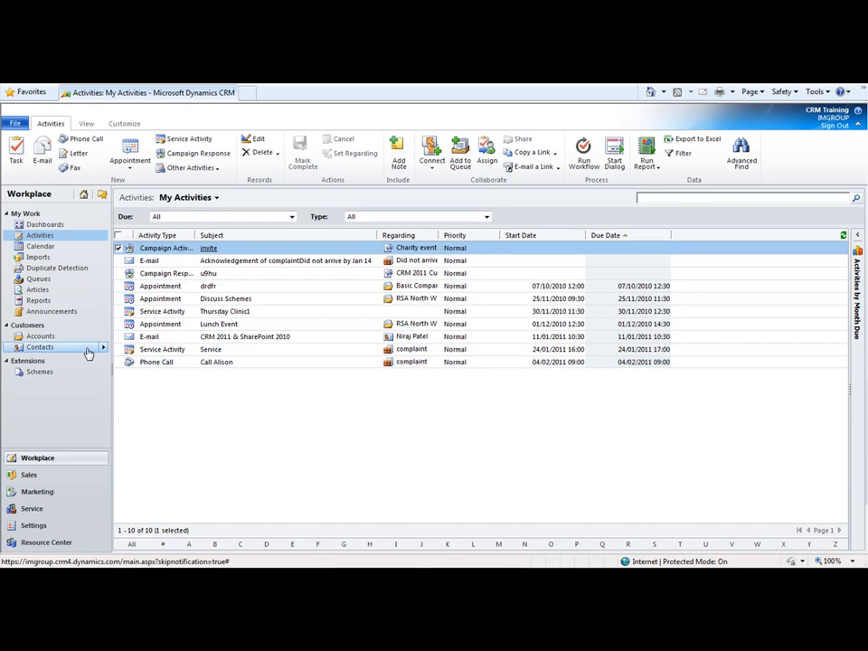
- Search the Contacts list for Alison
left_click(40, 347)
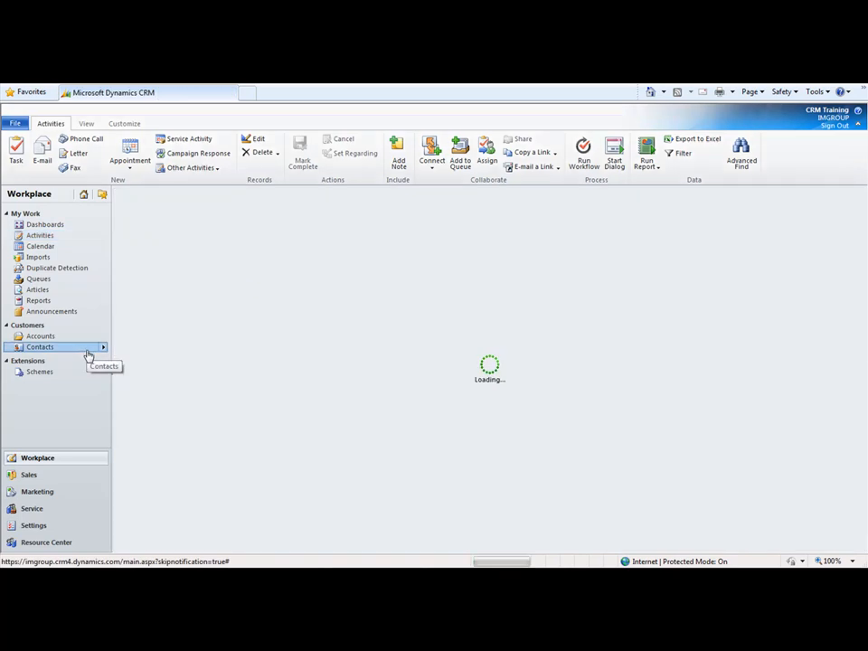
left_click(40, 347)
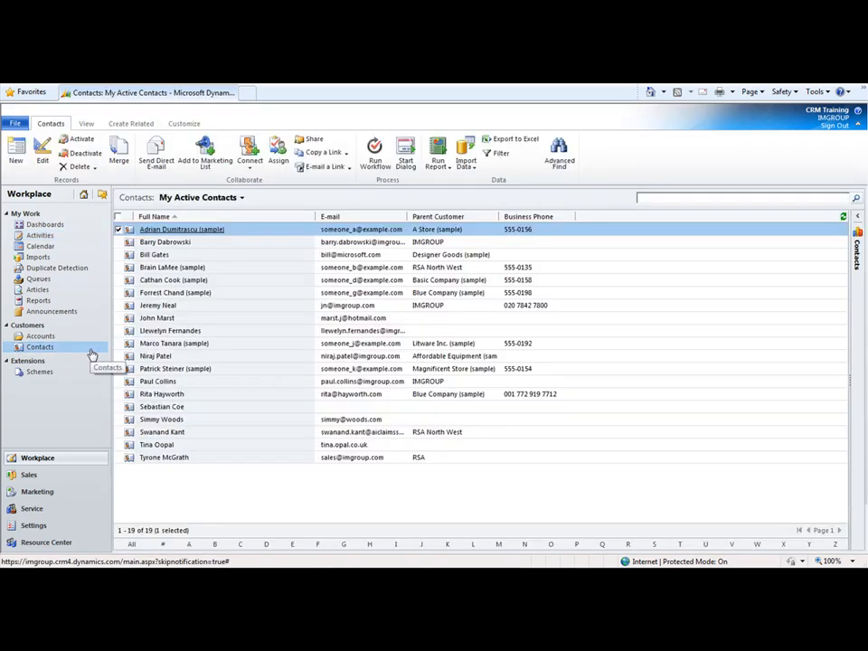
left_click(741, 197)
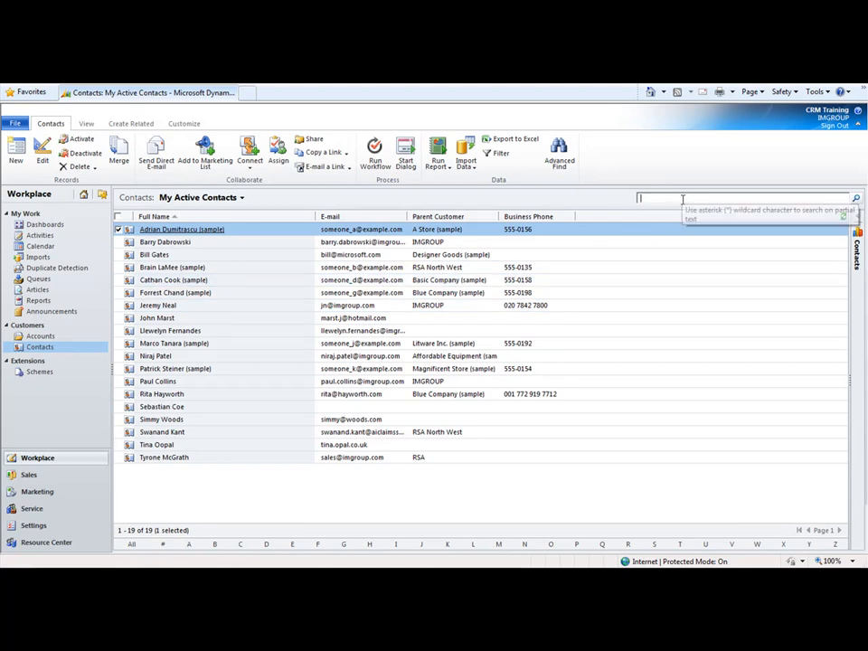
type("Adi")
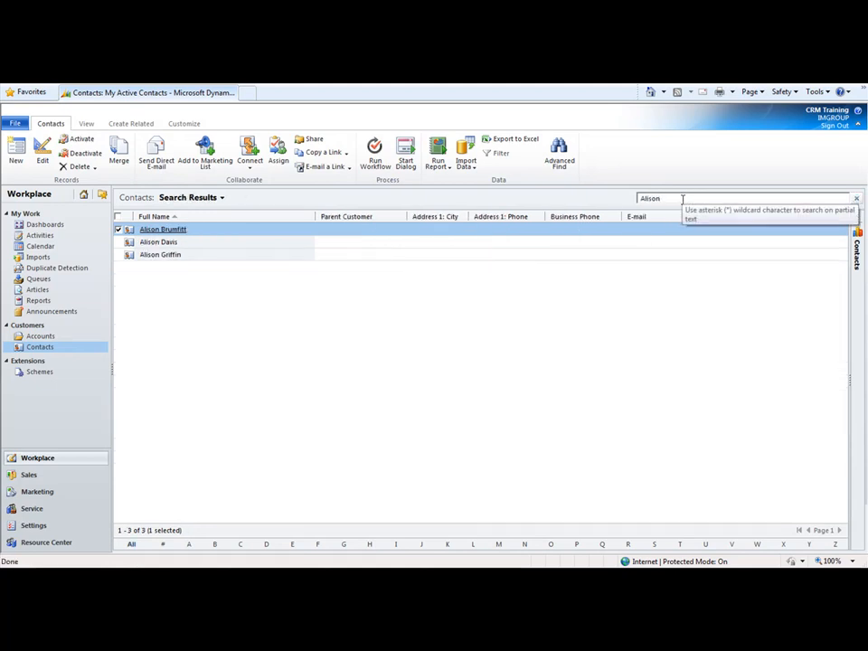
left_click(160, 243)
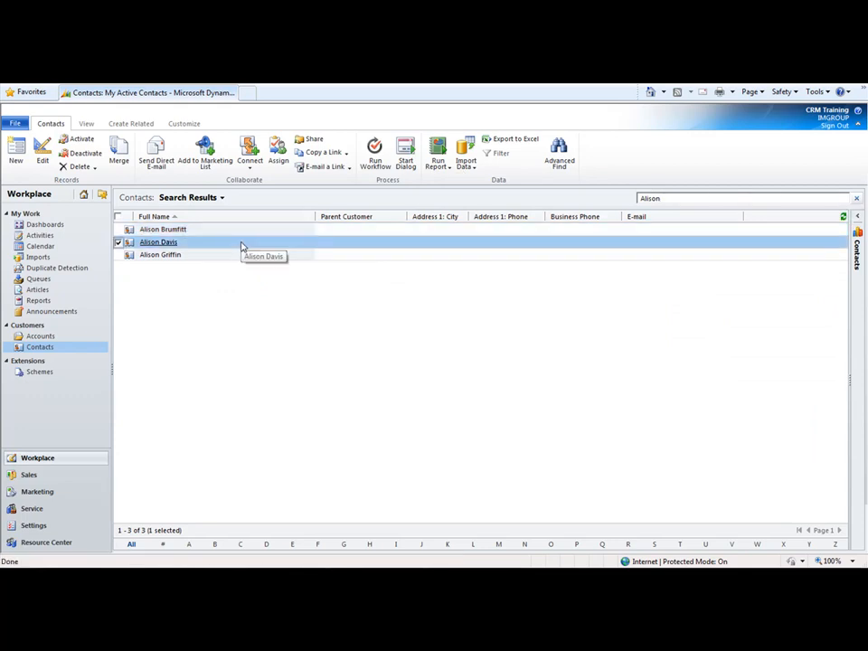
double_click(159, 243)
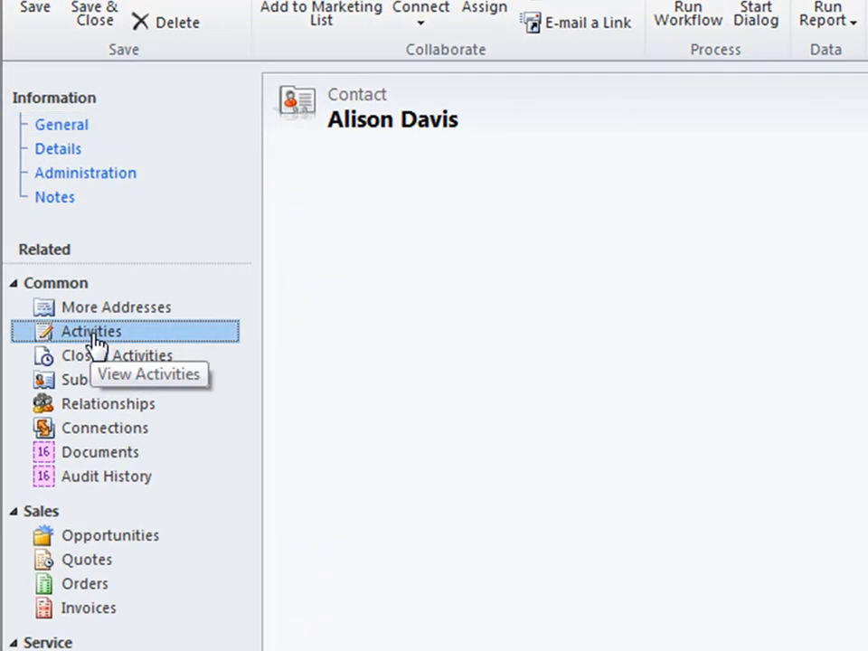
left_click(88, 331)
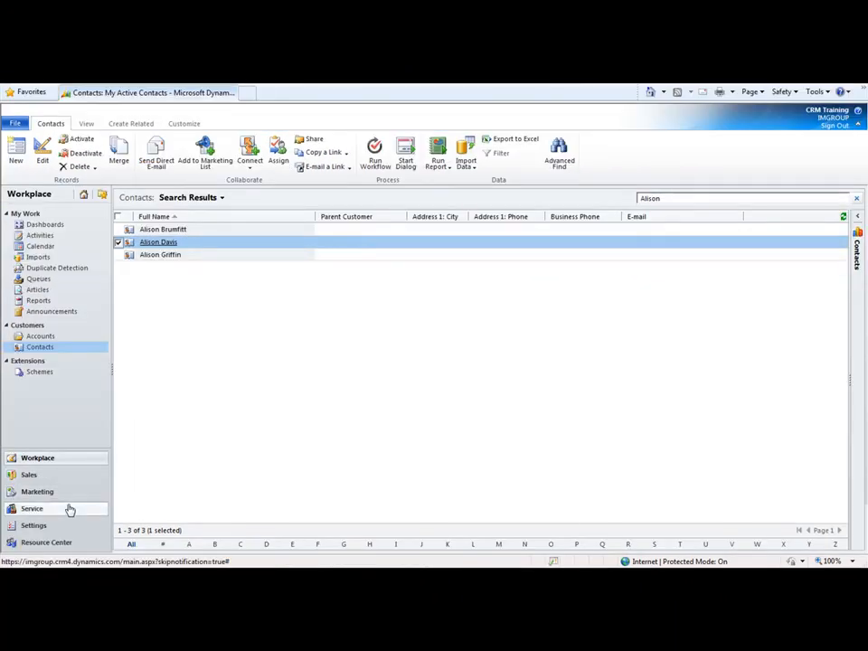
- Go to the Service area and open the complaint case from My Active Cases
left_click(32, 508)
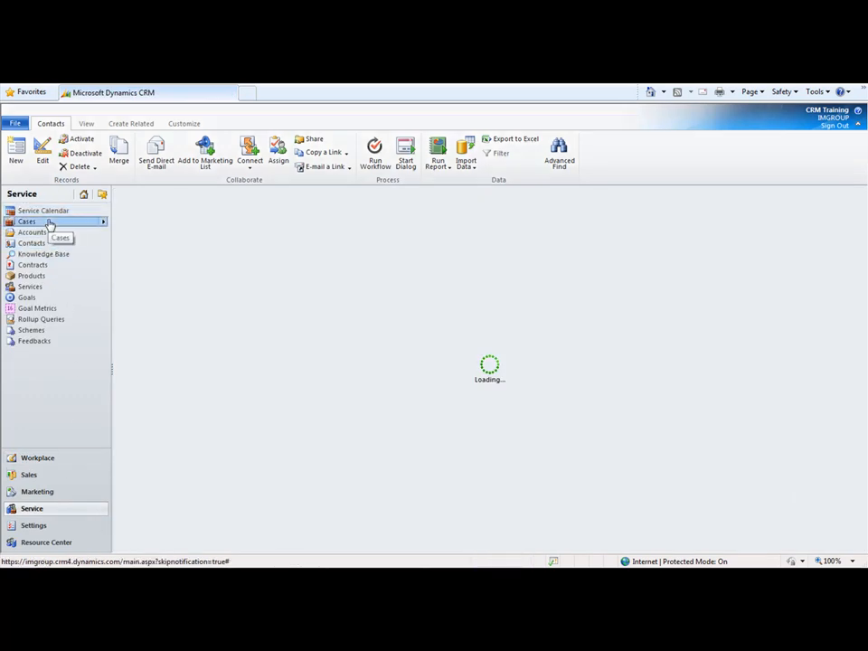
left_click(26, 220)
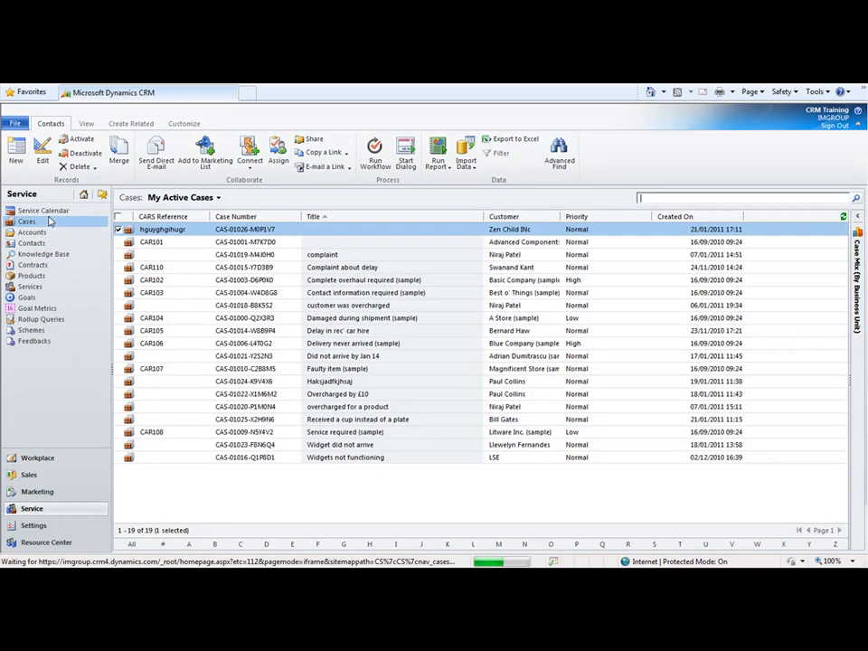
left_click(25, 221)
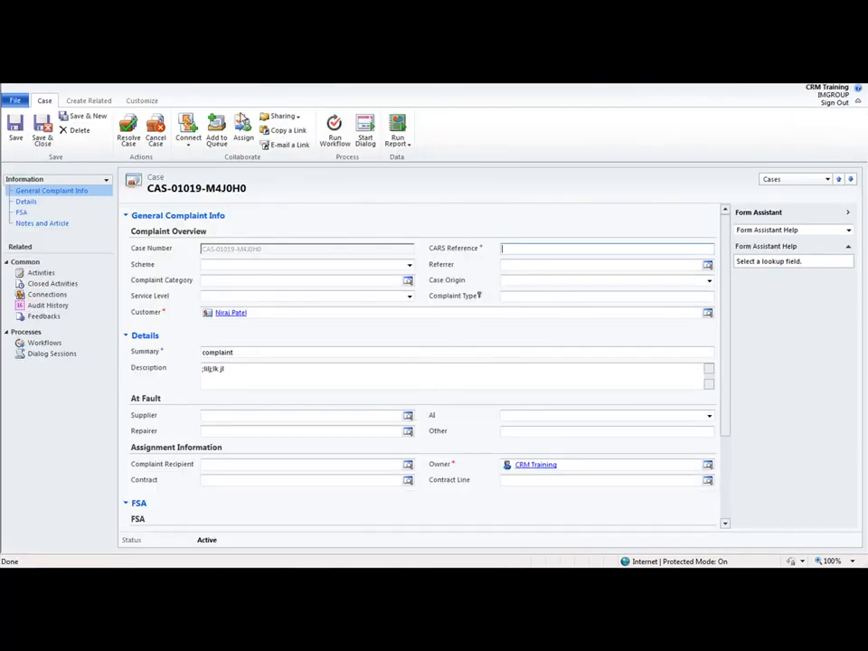
- View the activities linked to the complaint case
left_click(39, 272)
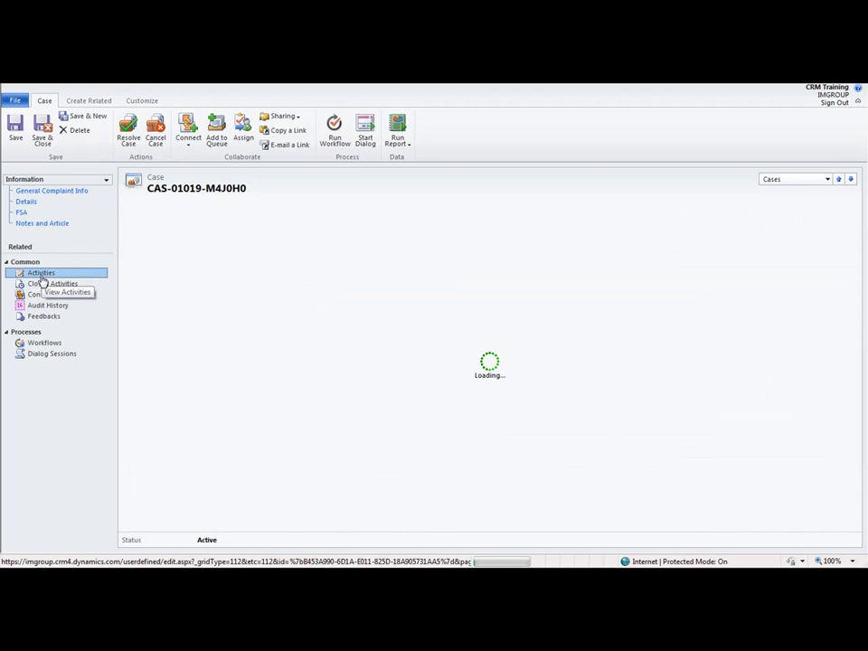
left_click(39, 271)
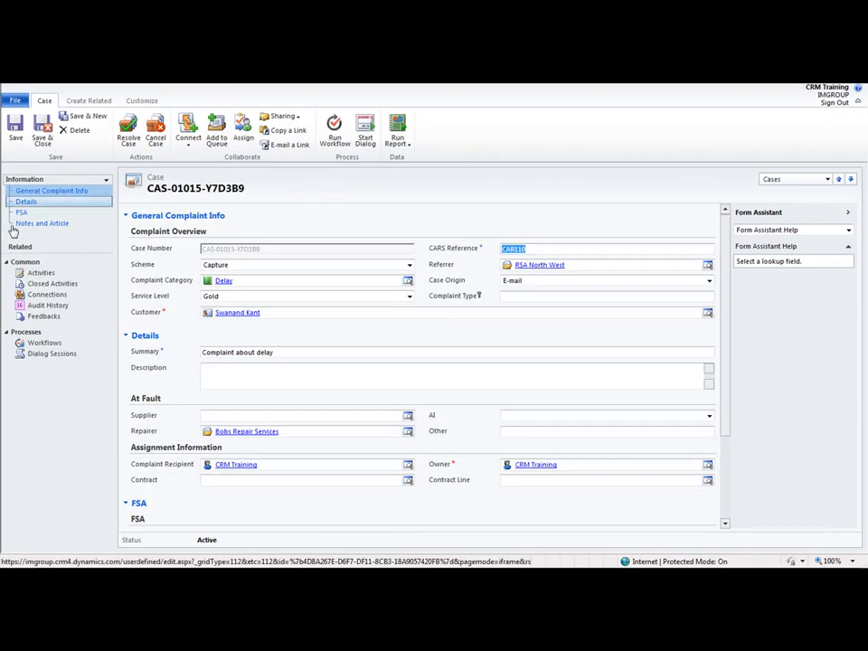
- Check the delay complaint case's open activities and show the Create Related options
left_click(39, 272)
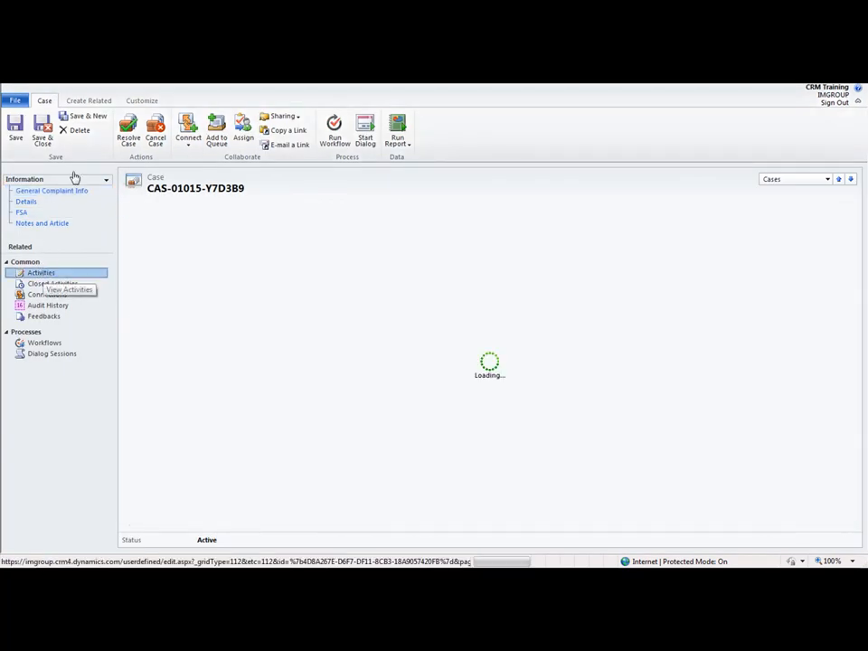
left_click(40, 271)
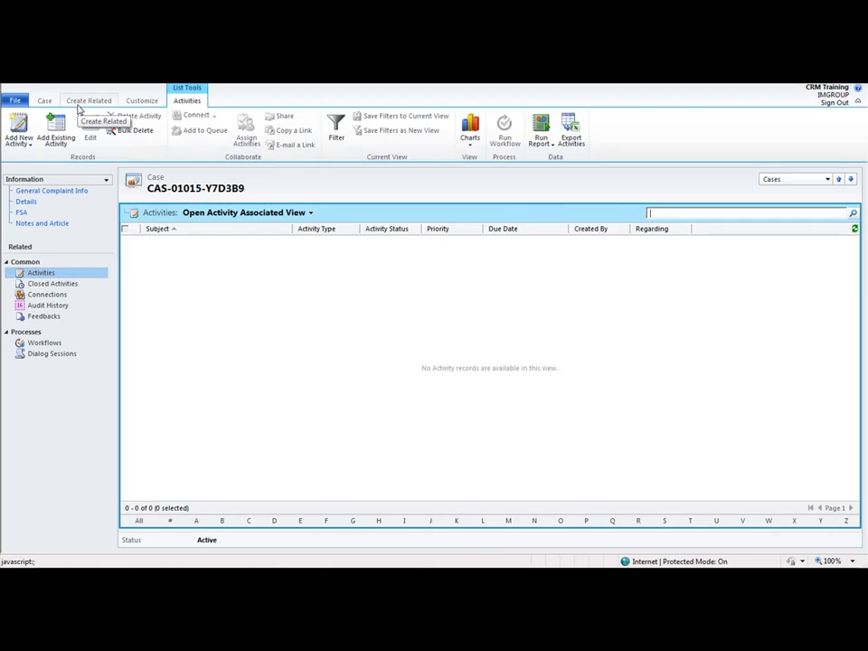
left_click(87, 99)
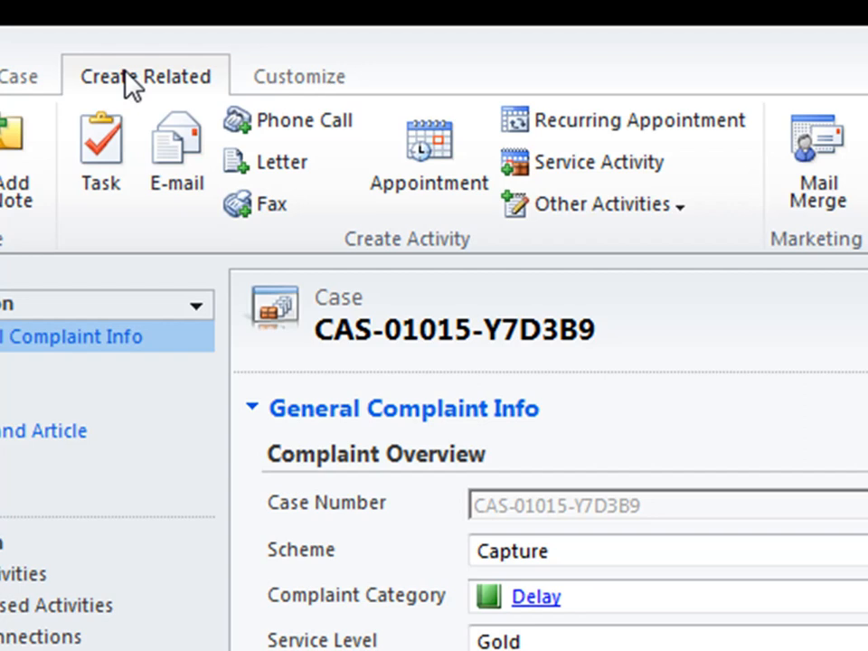
mouse_move(539, 231)
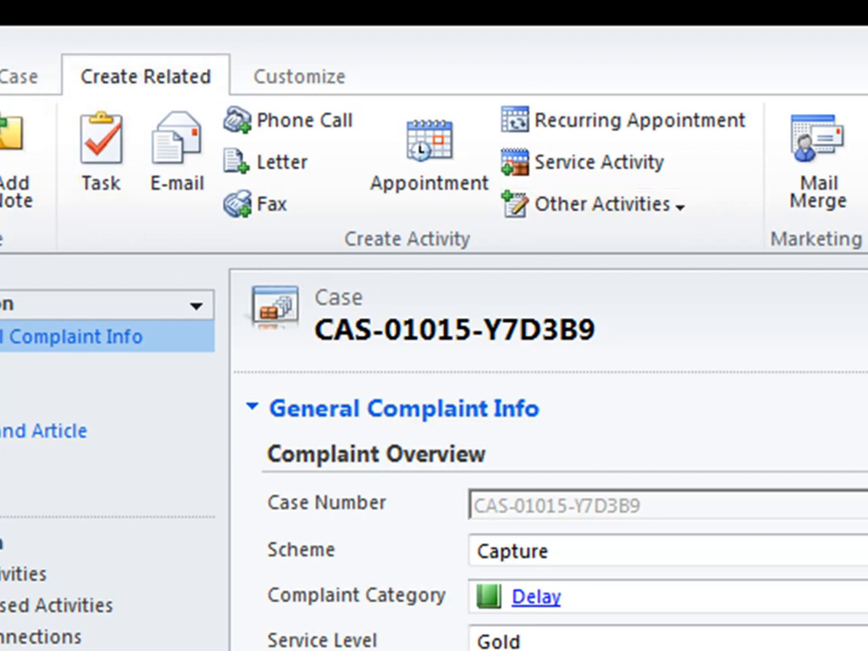
mouse_move(97, 69)
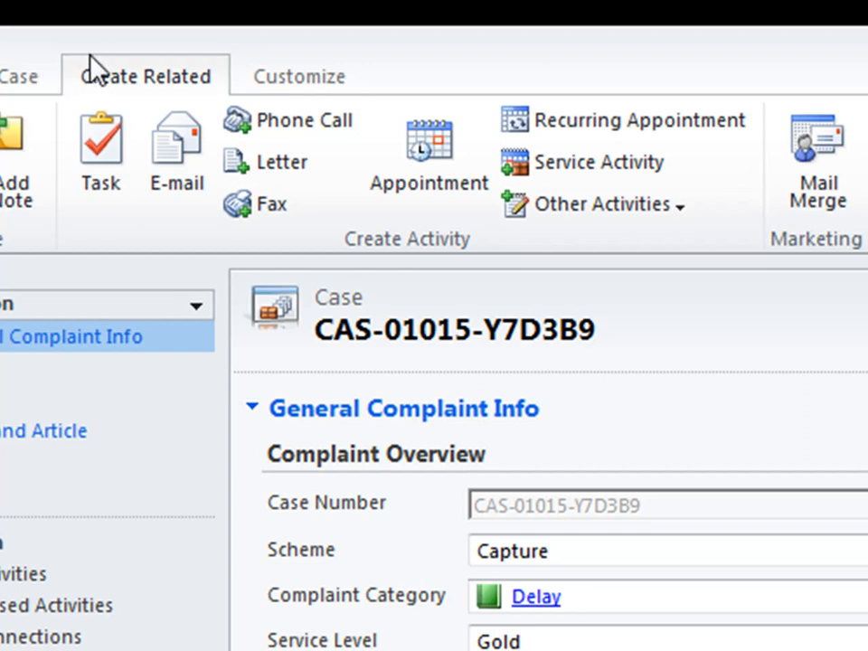
mouse_move(177, 144)
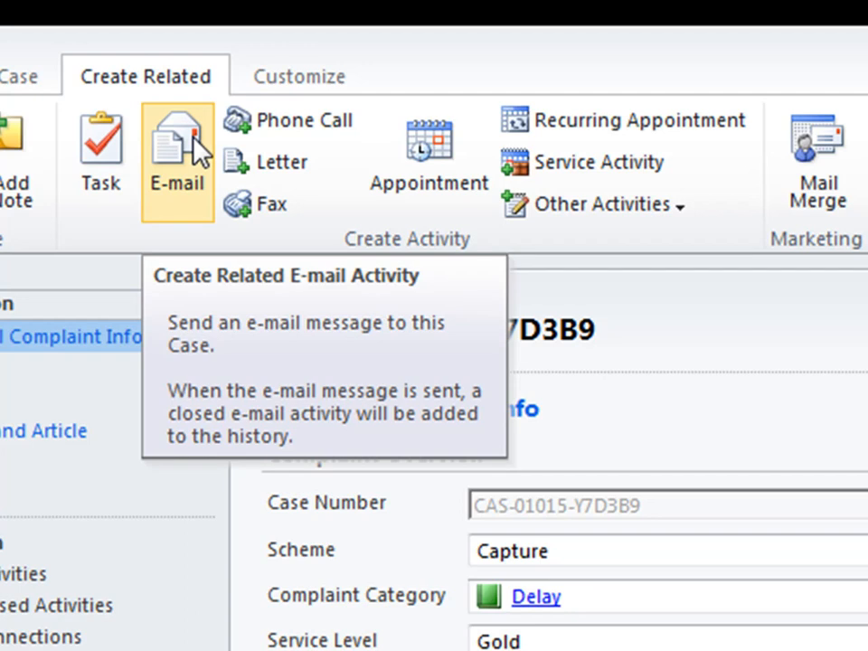
- Create a related email with subject 'Complaint Acknowledgement' and a description
left_click(178, 159)
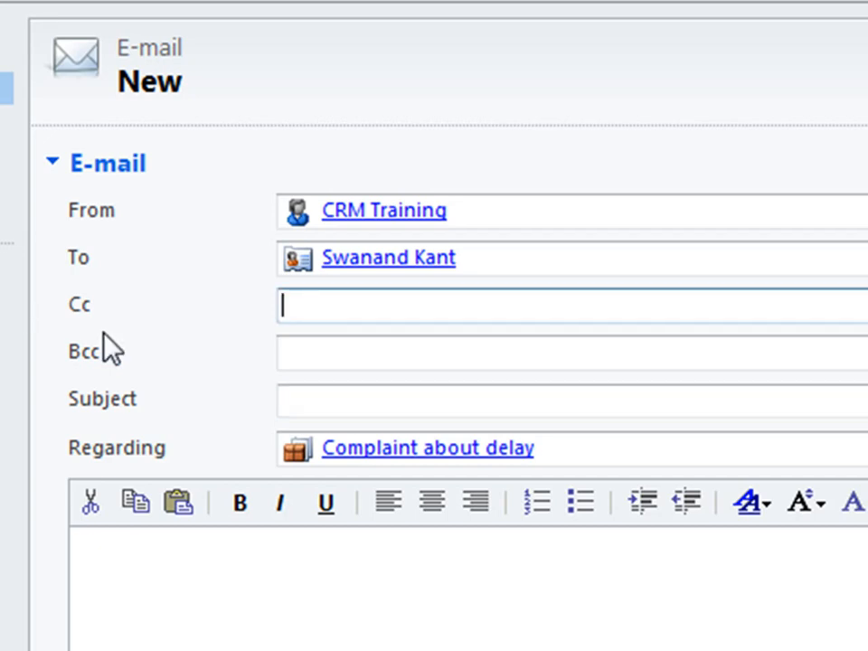
type("d")
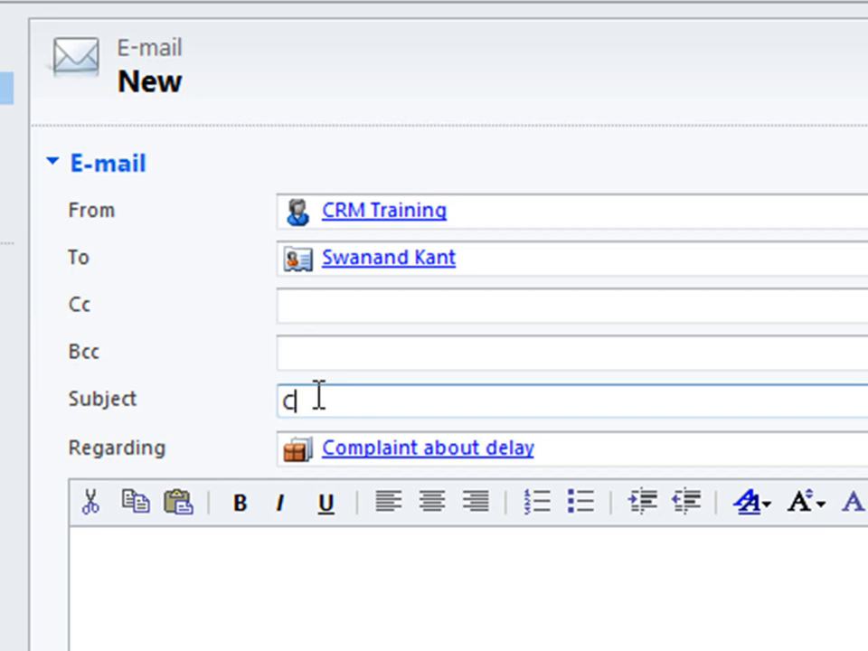
type("Complaint Acknowledgement")
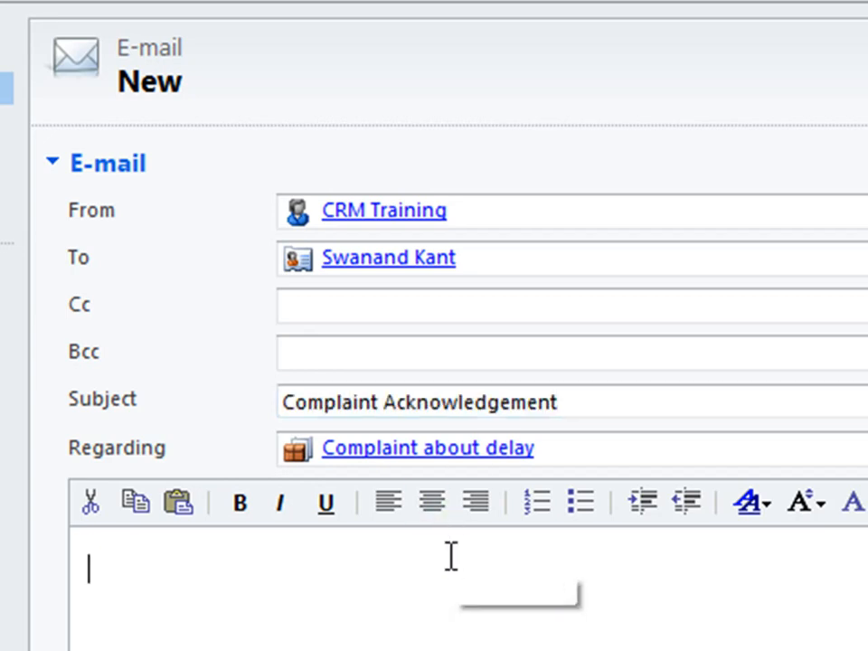
type("Description of email goes here.")
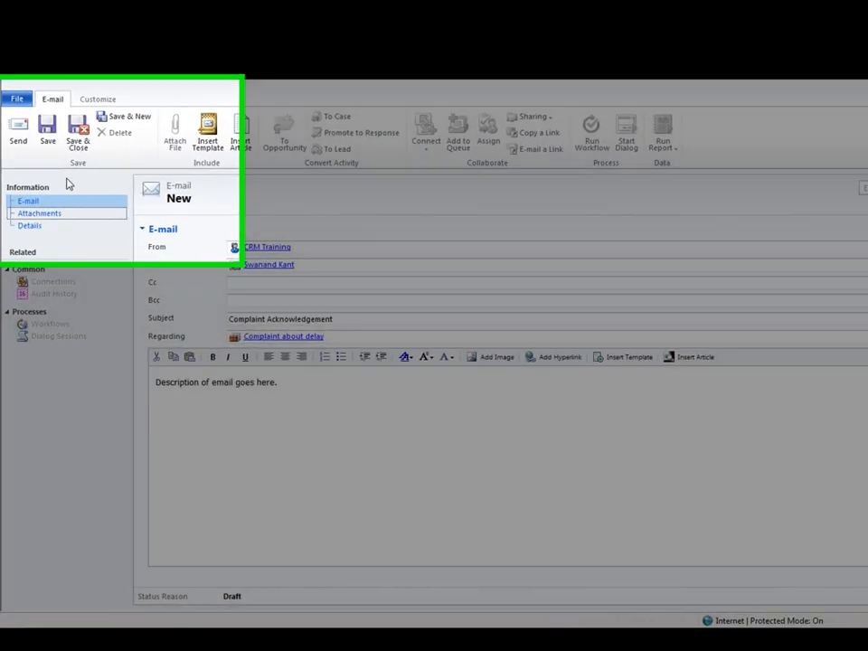
mouse_move(47, 135)
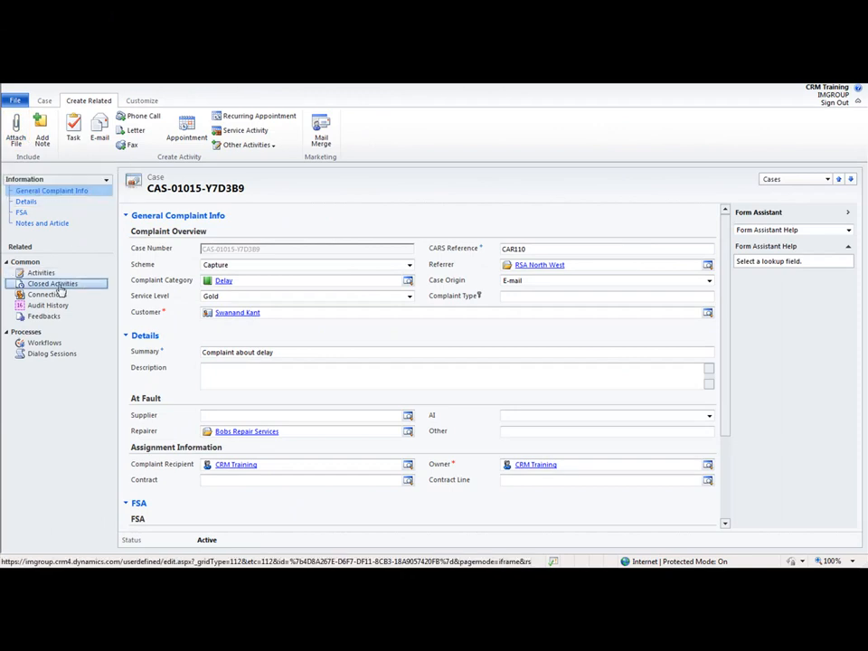
mouse_move(53, 284)
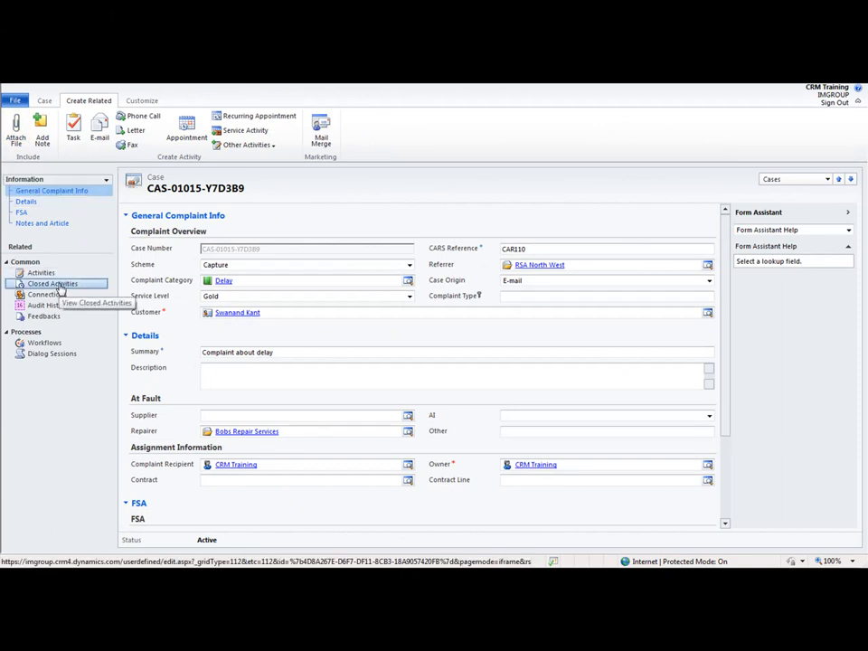
left_click(53, 282)
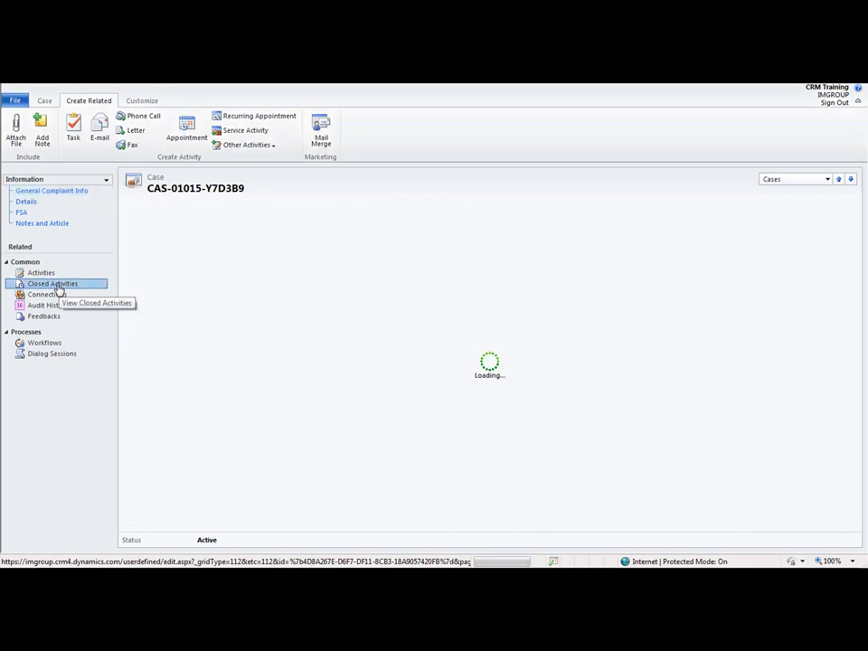
left_click(52, 282)
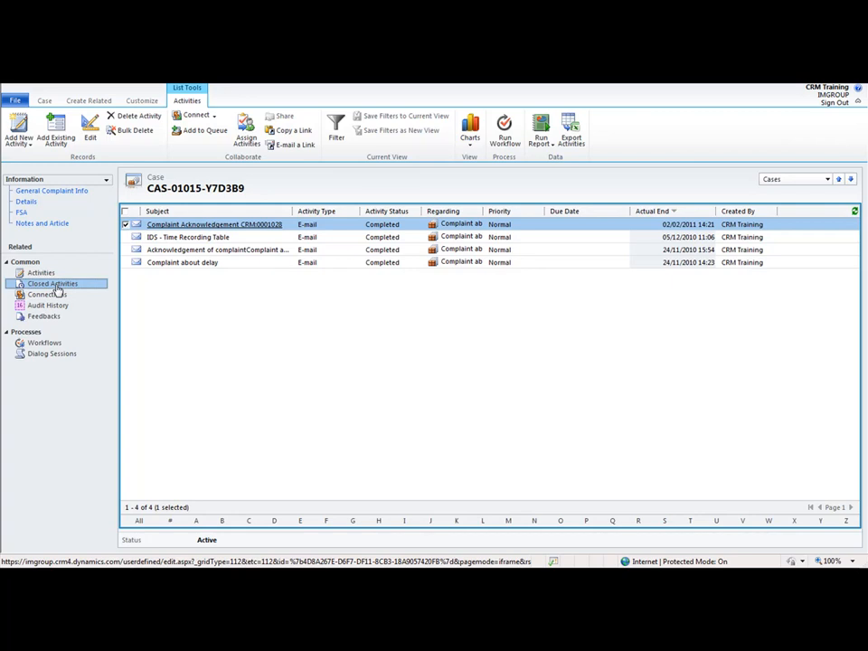
left_click(39, 273)
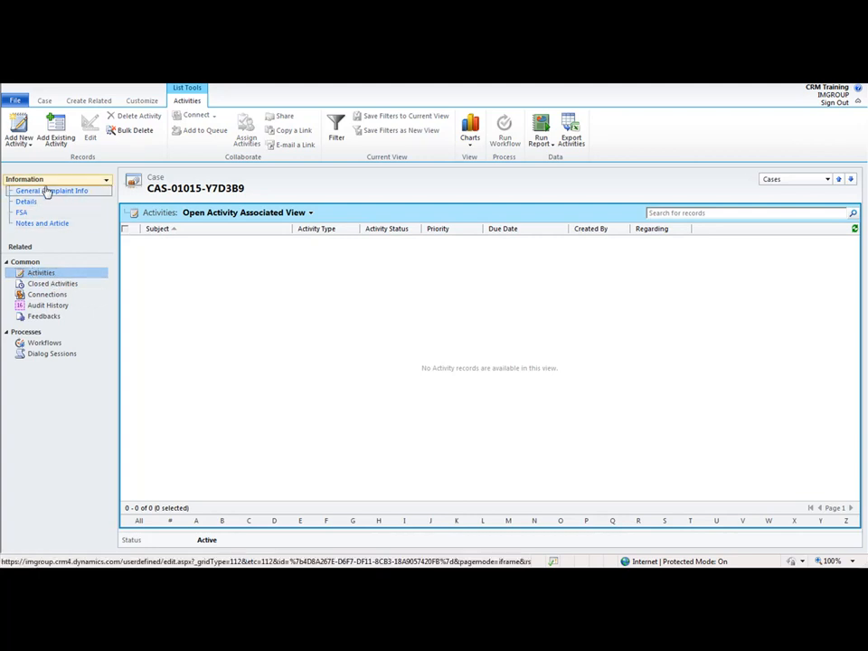
left_click(53, 191)
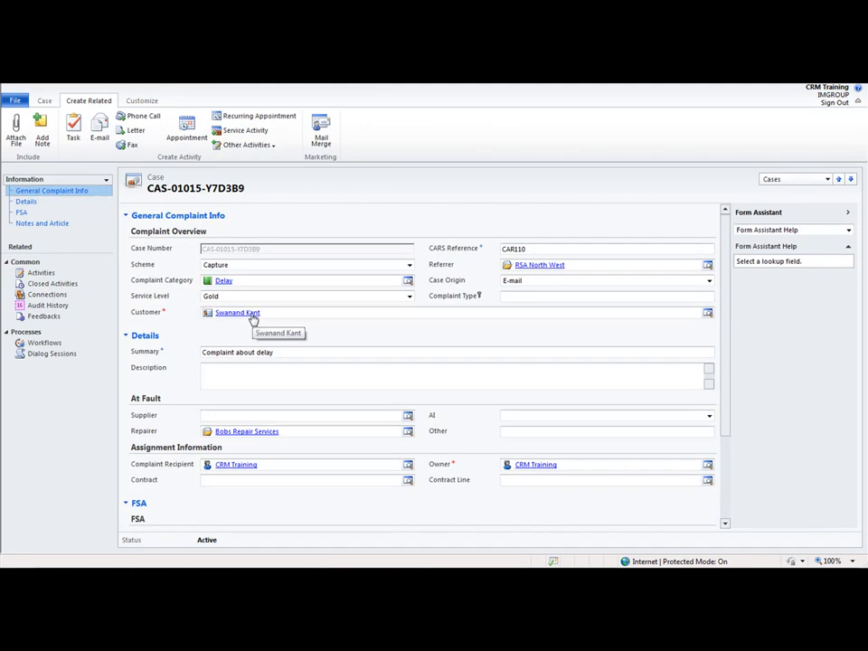
left_click(238, 311)
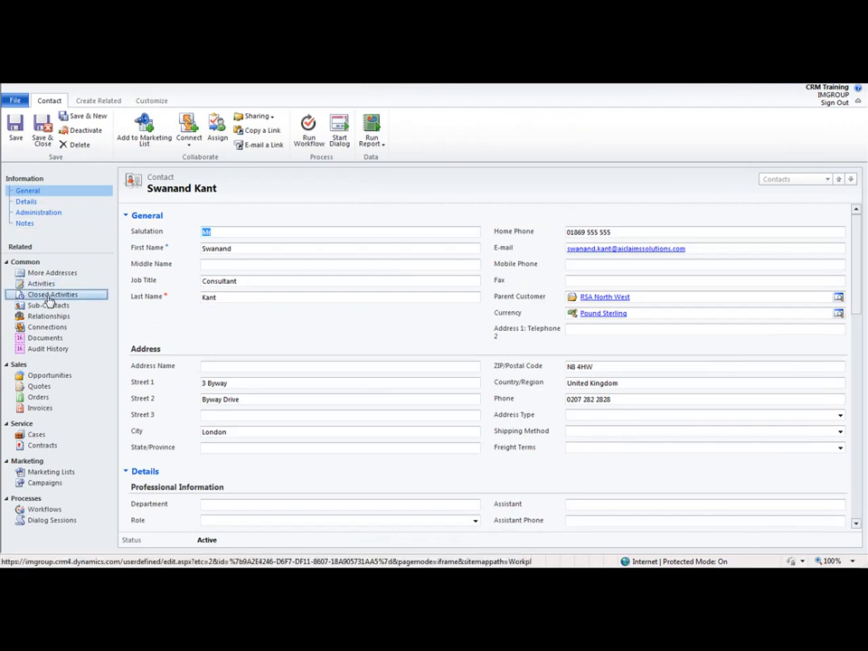
left_click(52, 293)
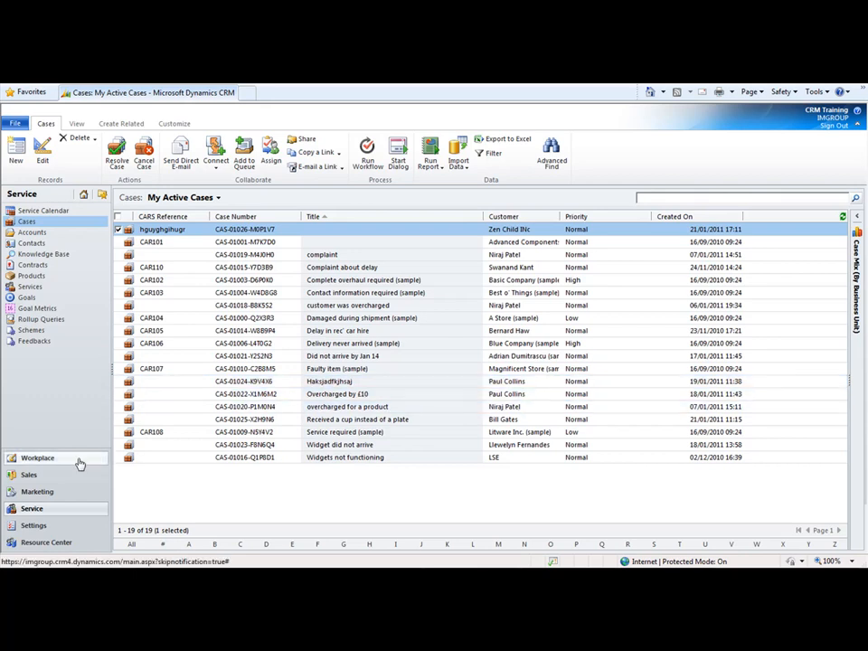
- Close the Call Alison phone call from My Activities with status Made, marking it Completed
left_click(36, 458)
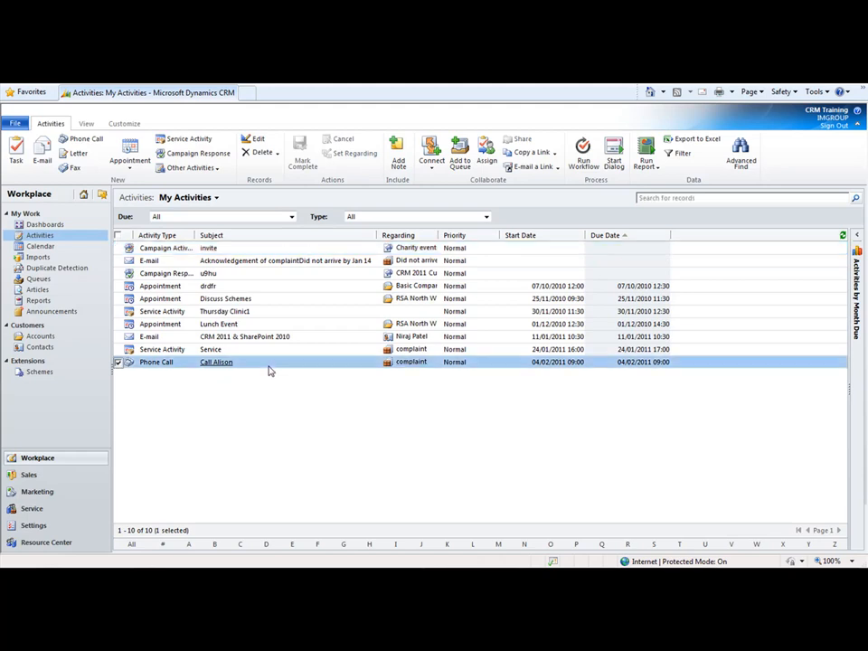
double_click(217, 361)
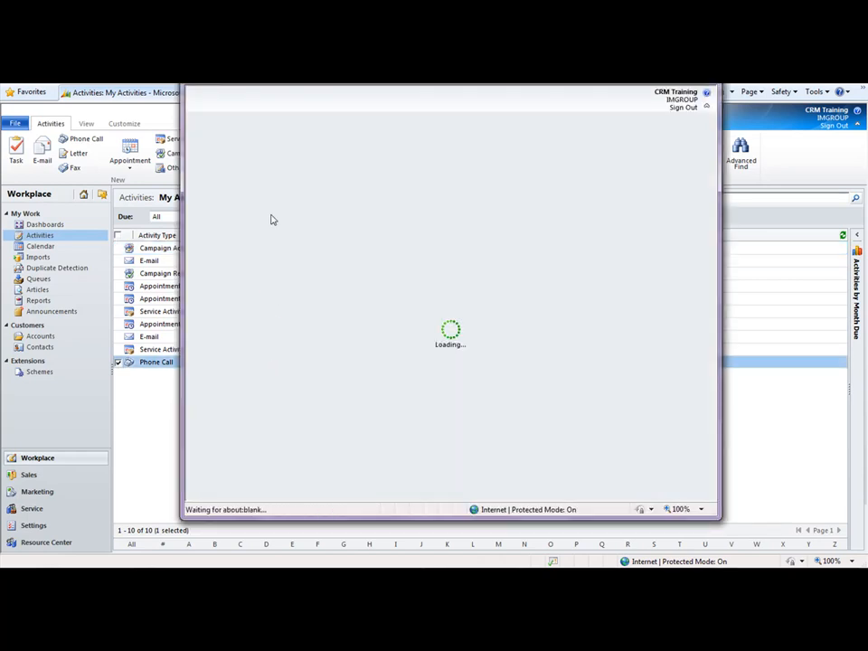
double_click(156, 362)
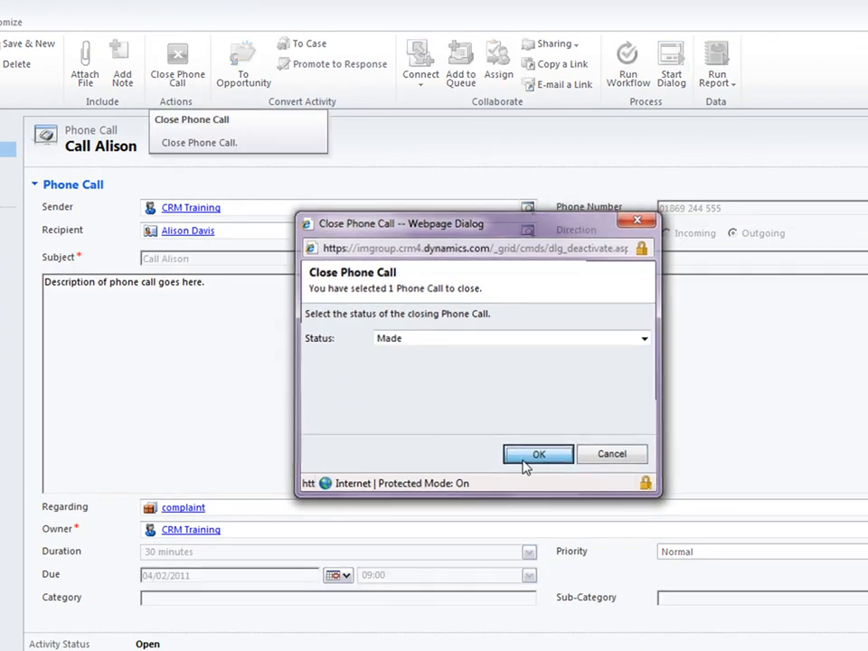
left_click(539, 453)
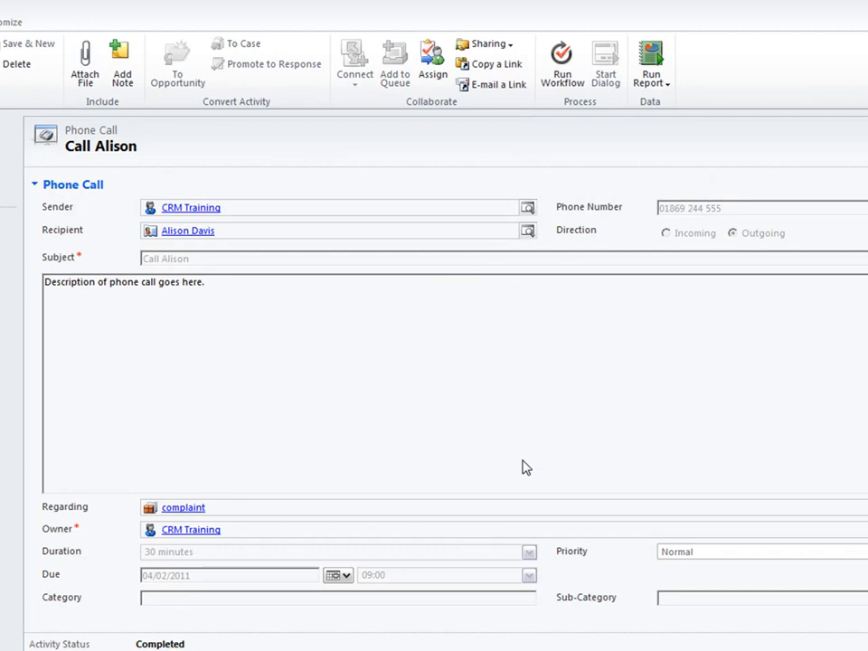
mouse_move(199, 239)
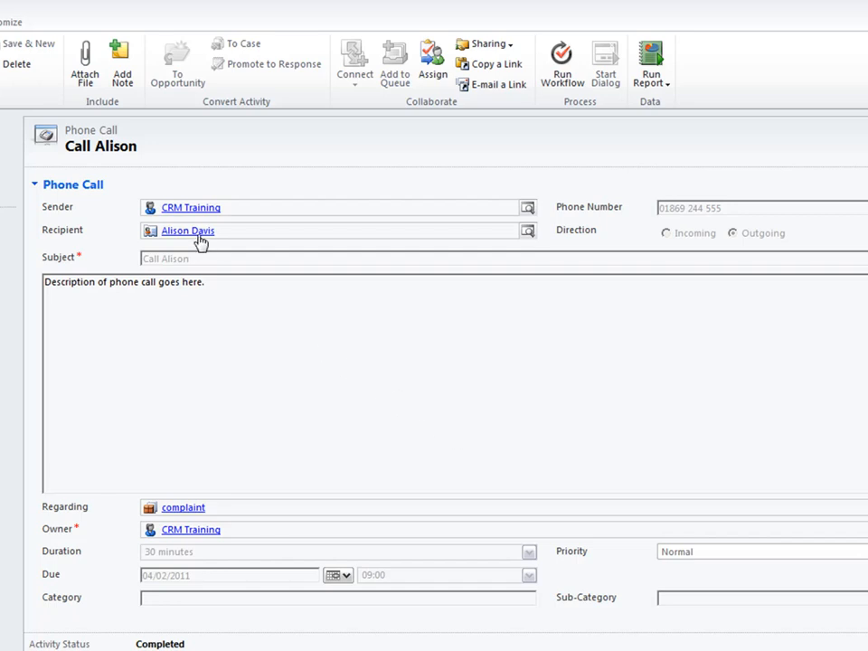
mouse_move(188, 232)
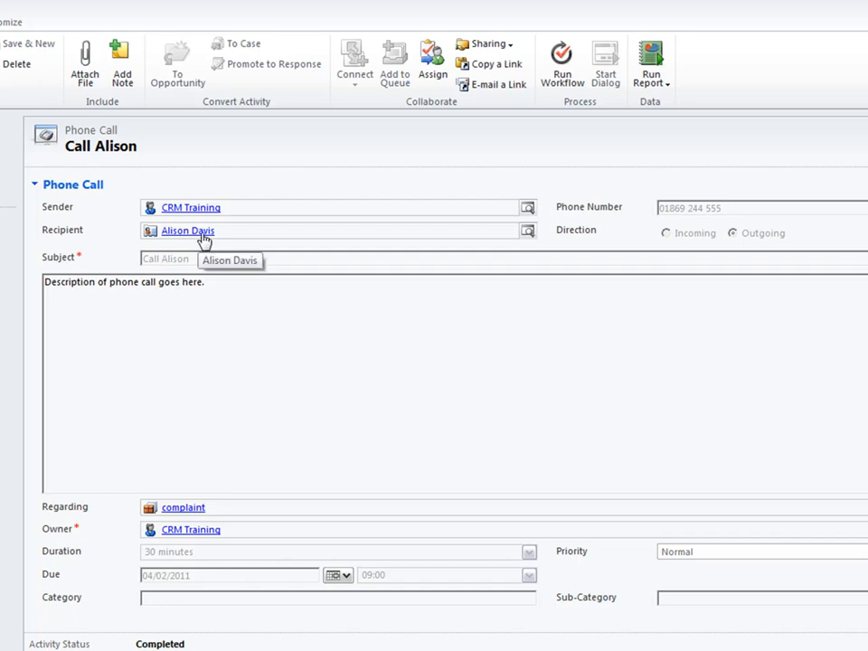
left_click(188, 232)
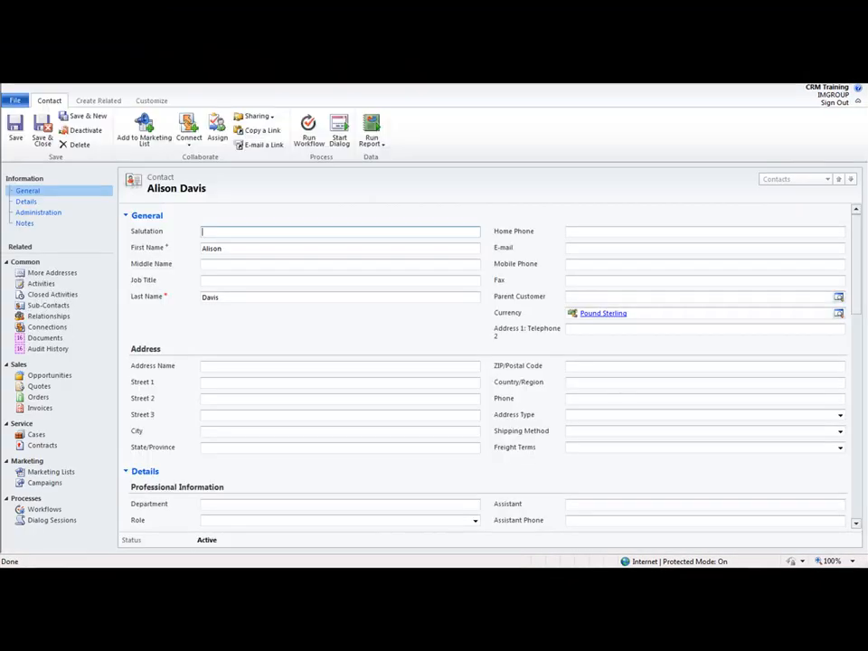
left_click(52, 293)
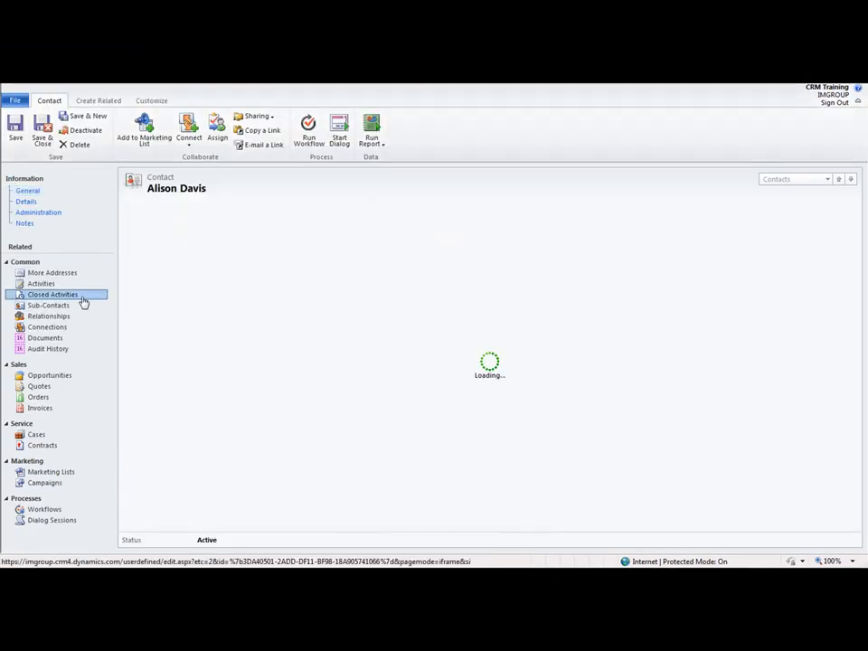
left_click(52, 293)
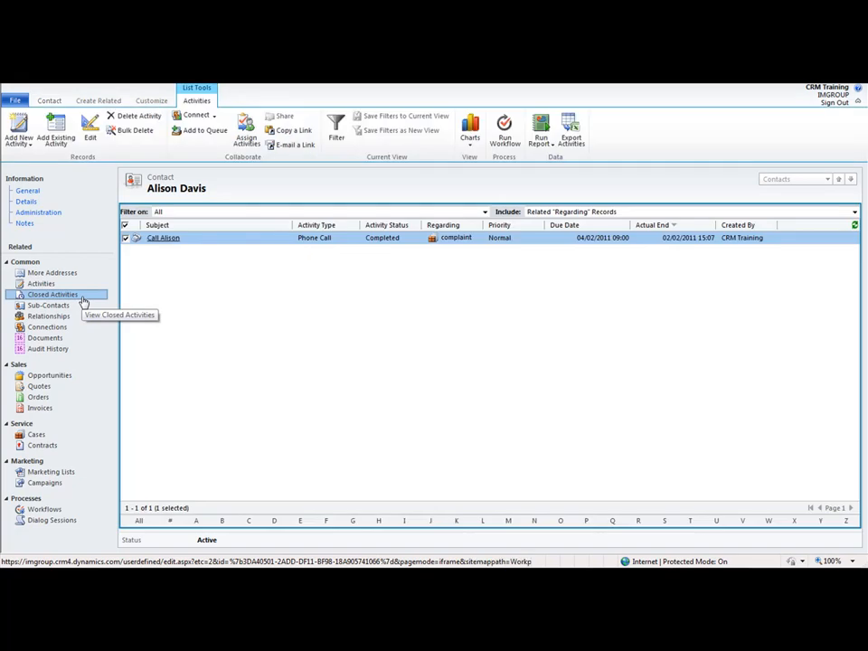